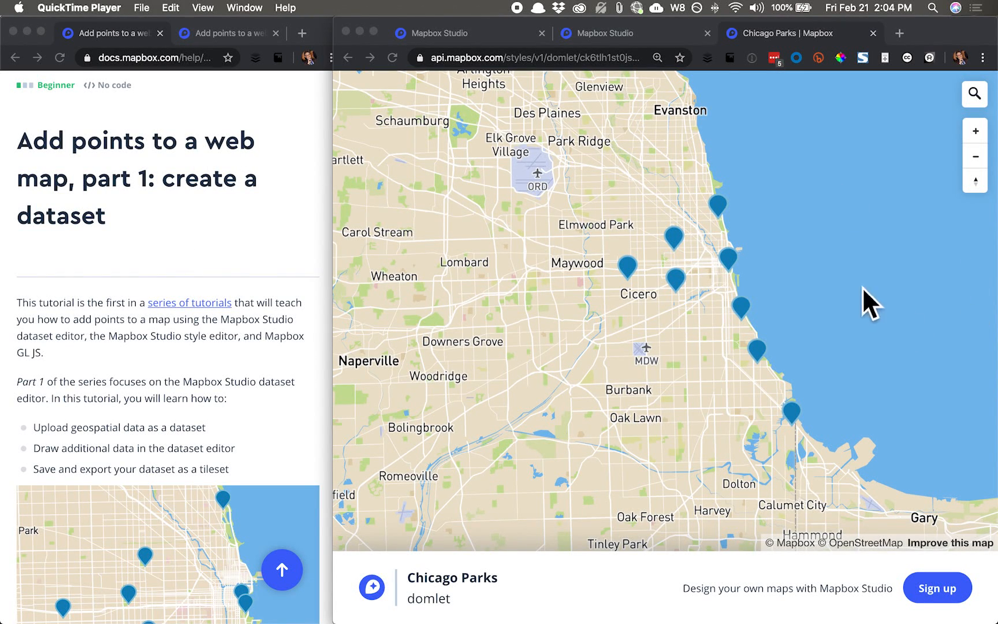
{"action": "mouse_move", "coordinate": [677, 304]}
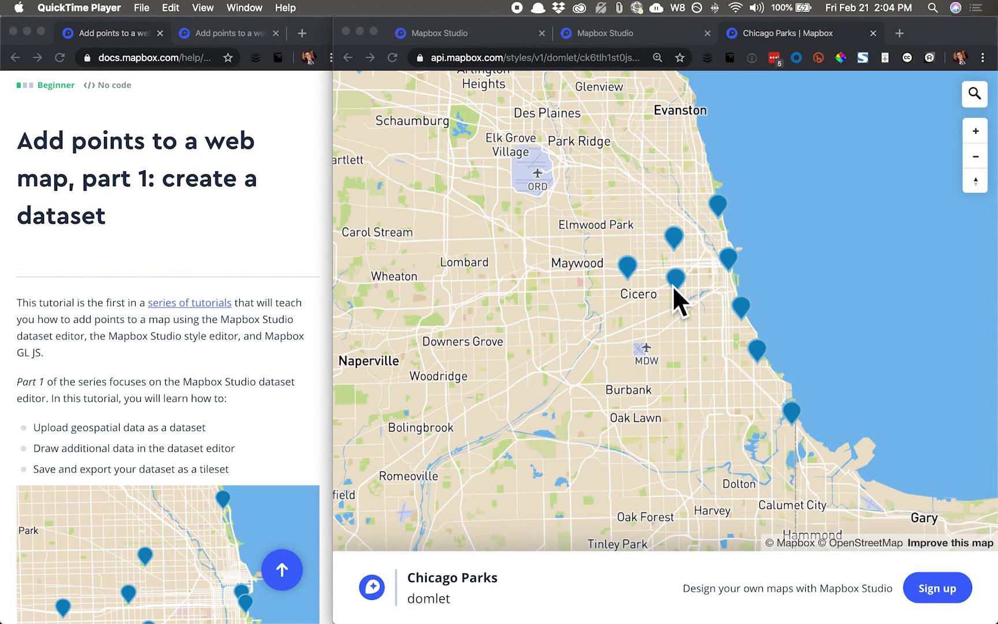
{"action": "mouse_move", "coordinate": [299, 188]}
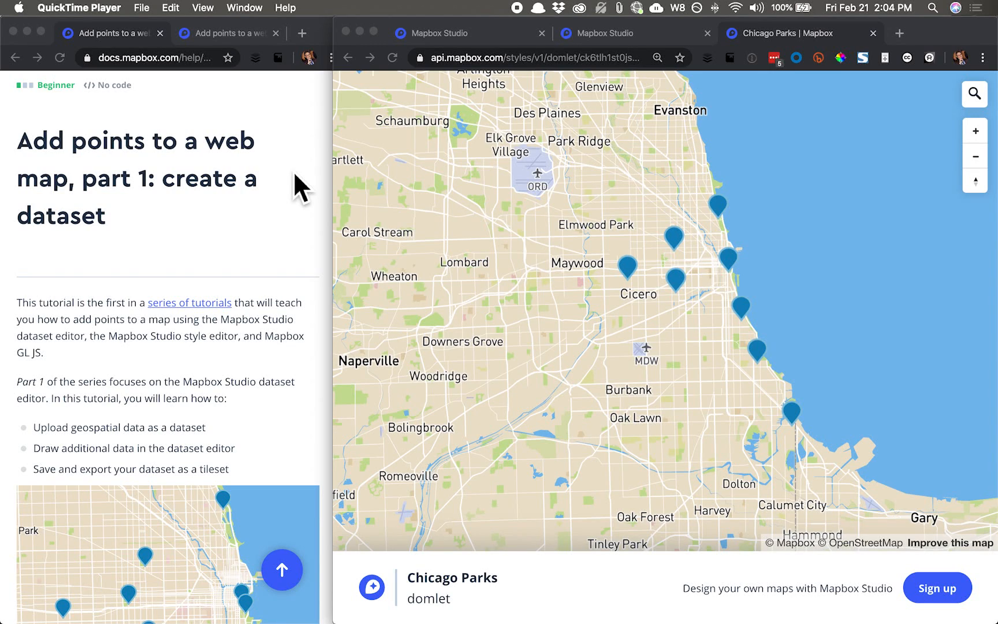
Download the sample Chicago parks GeoJSON from the tutorial's Getting started section.
{"action": "left_click", "coordinate": [152, 57]}
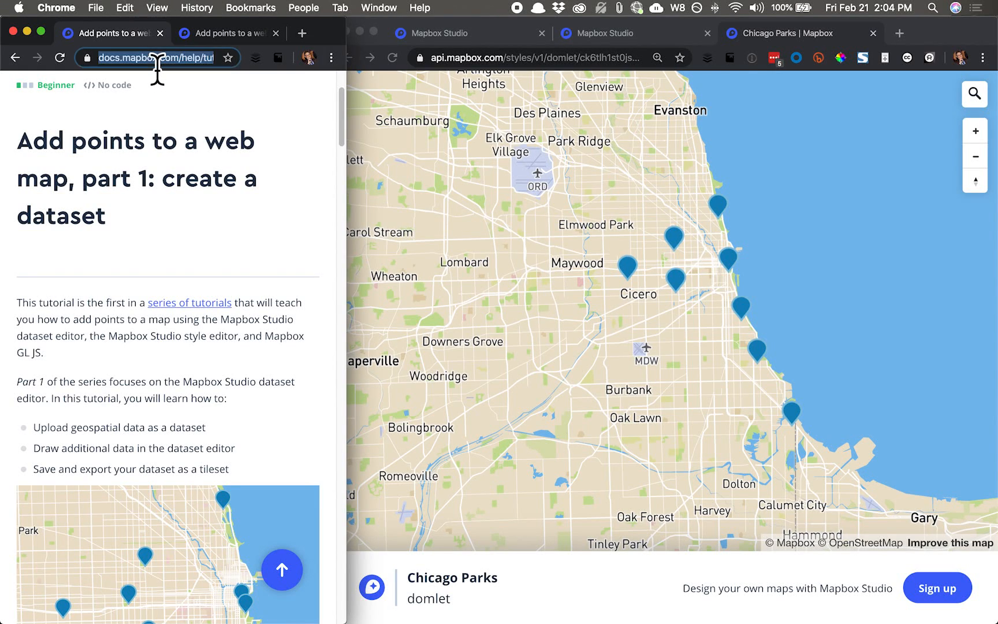
{"action": "mouse_move", "coordinate": [177, 263]}
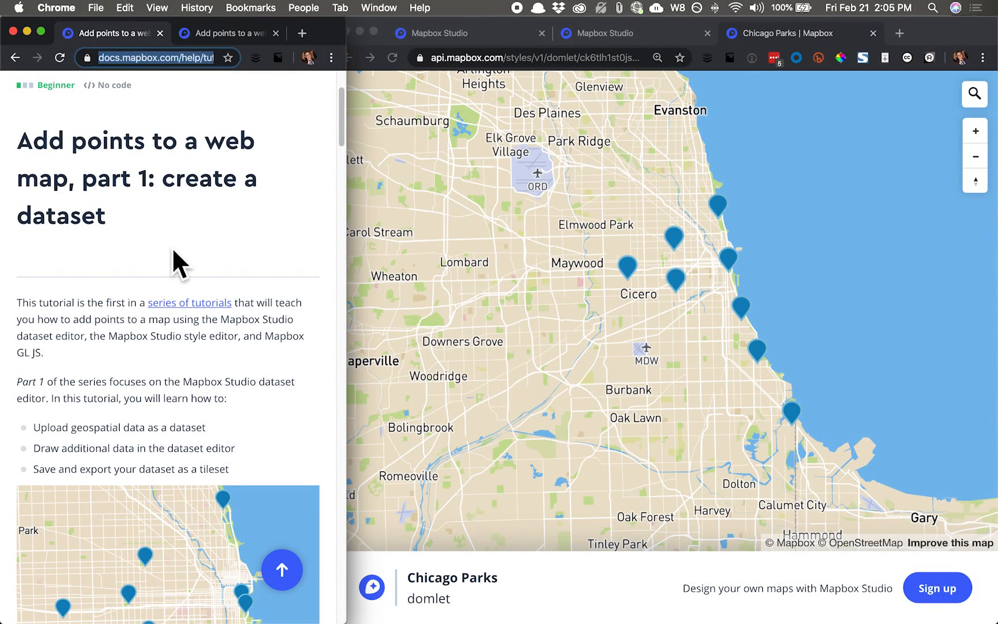
{"action": "scroll", "scroll_direction": "down", "scroll_amount": 3}
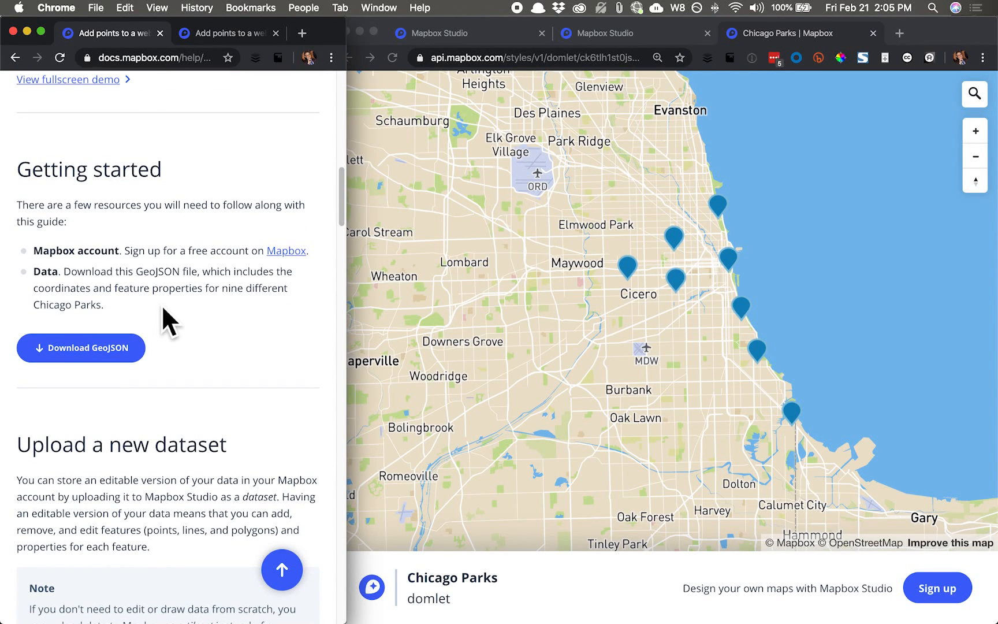
{"action": "left_click", "coordinate": [80, 347]}
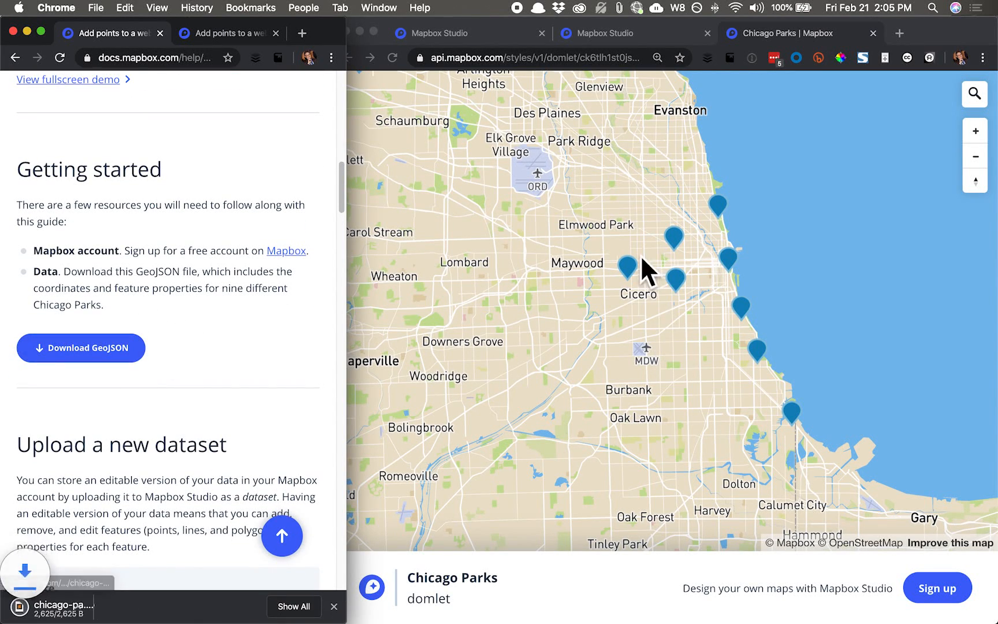
{"action": "mouse_move", "coordinate": [666, 468]}
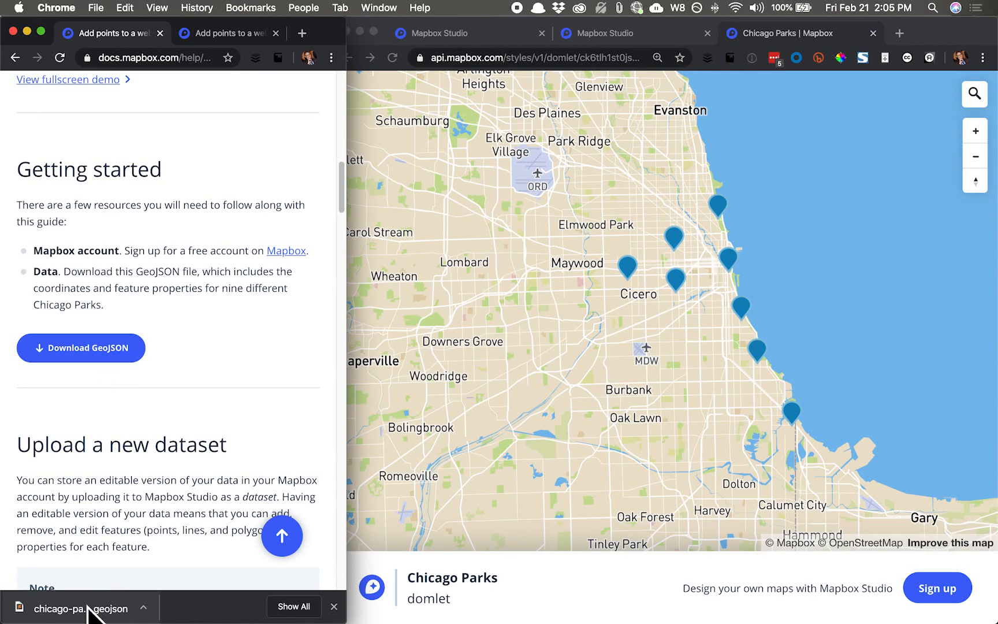
Open the downloaded chicago-parks.geojson in Sublime Text to review its park features.
{"action": "left_click", "coordinate": [82, 609]}
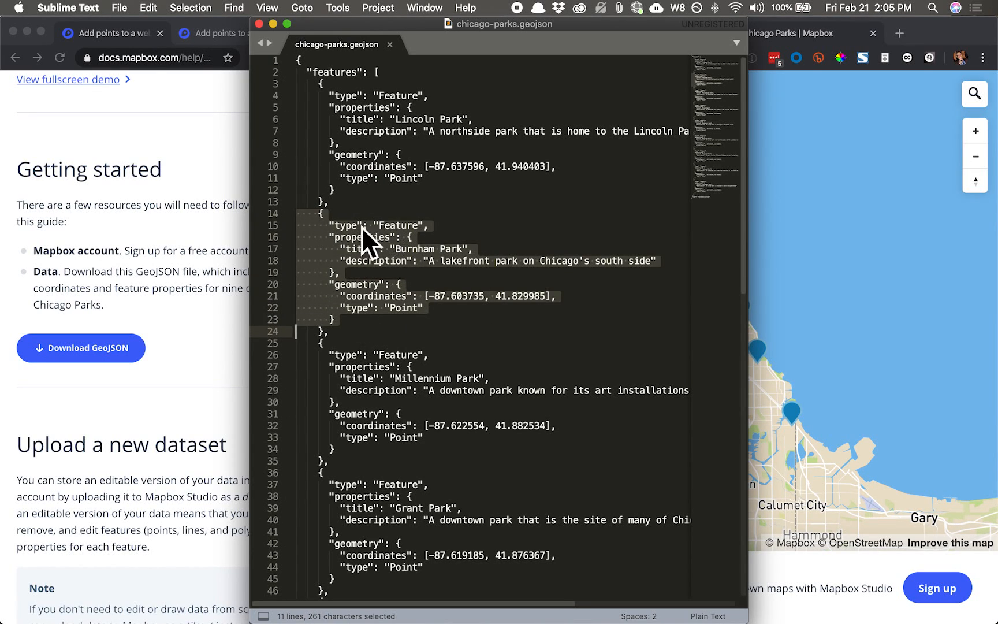
{"action": "mouse_move", "coordinate": [387, 286]}
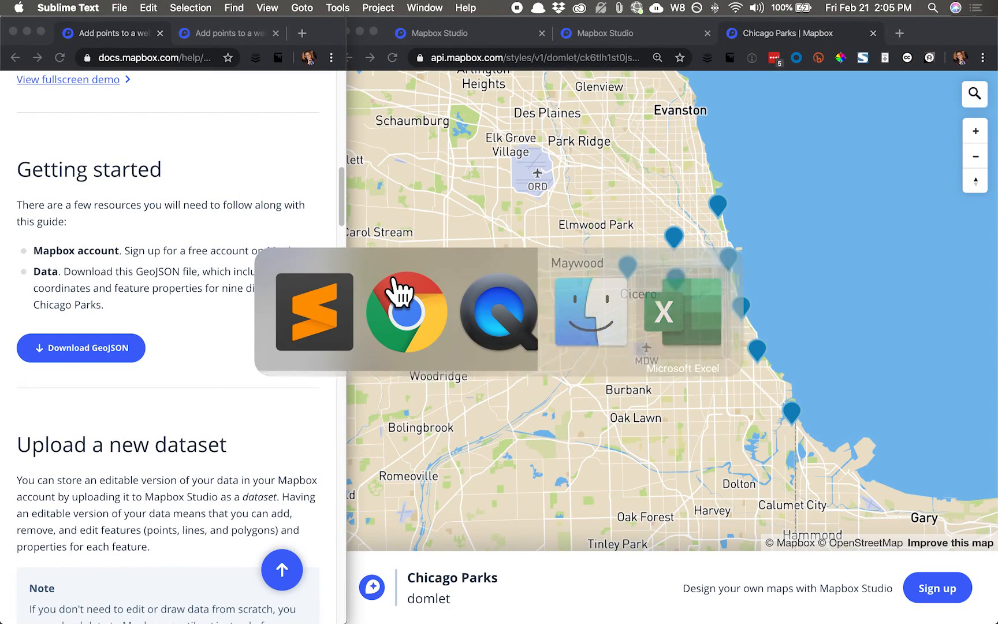
Create a new style in Mapbox Studio from the Basic template.
{"action": "left_click", "coordinate": [663, 313]}
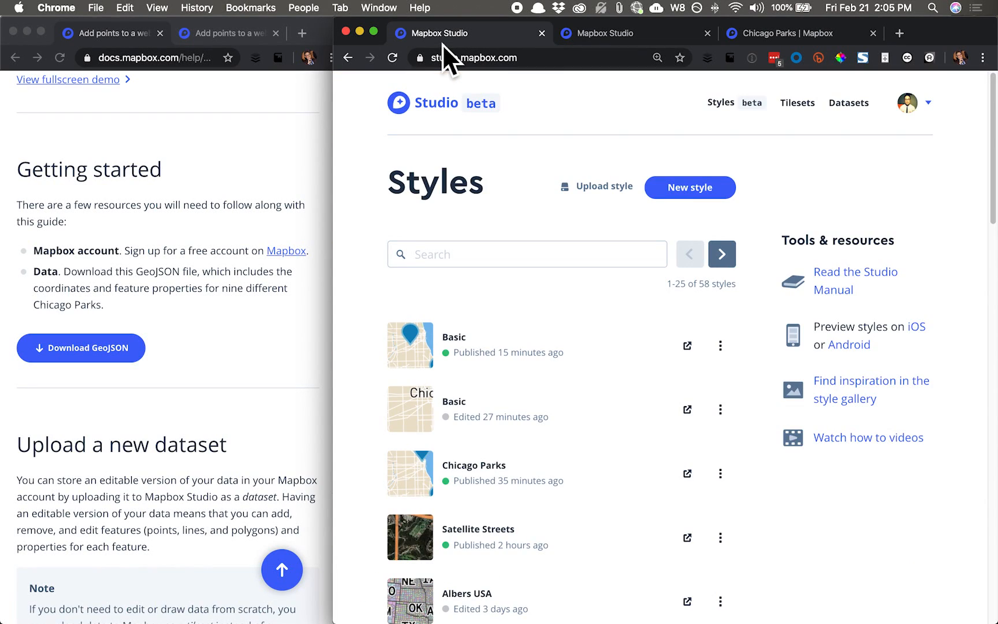
{"action": "mouse_move", "coordinate": [527, 206]}
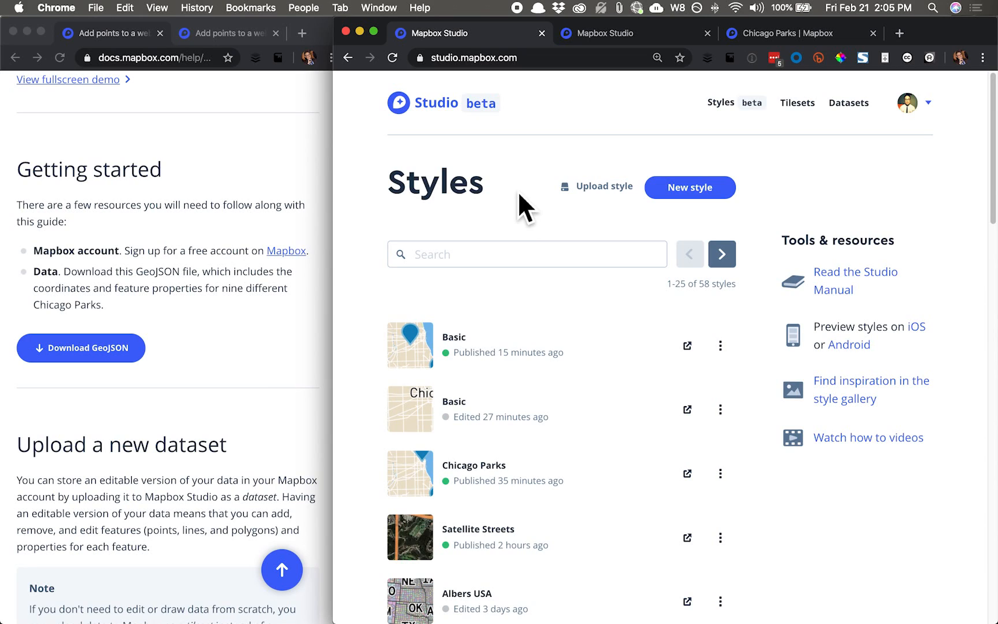
{"action": "mouse_move", "coordinate": [656, 191]}
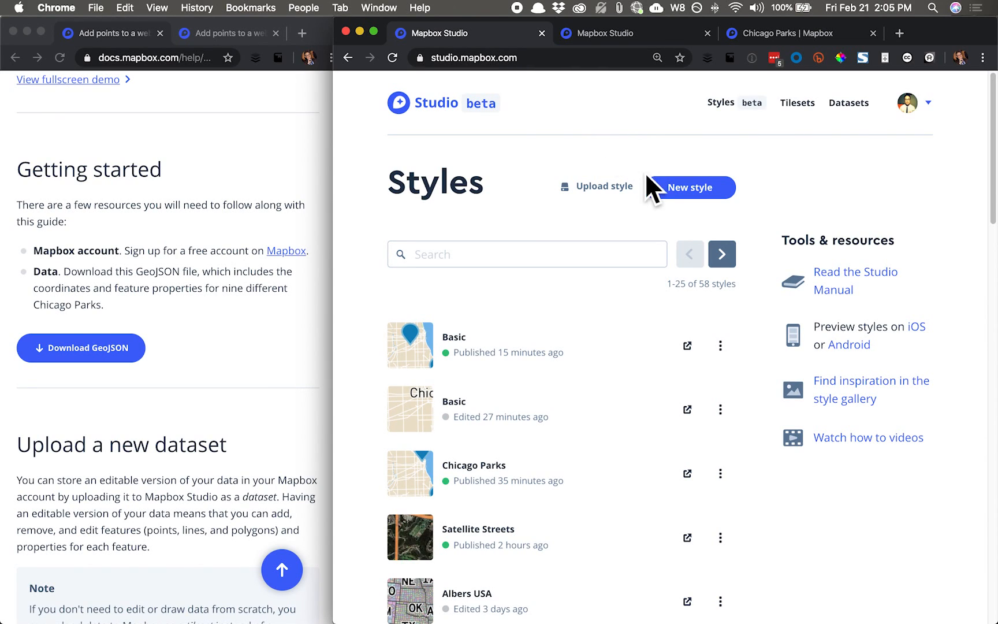
{"action": "left_click", "coordinate": [688, 186]}
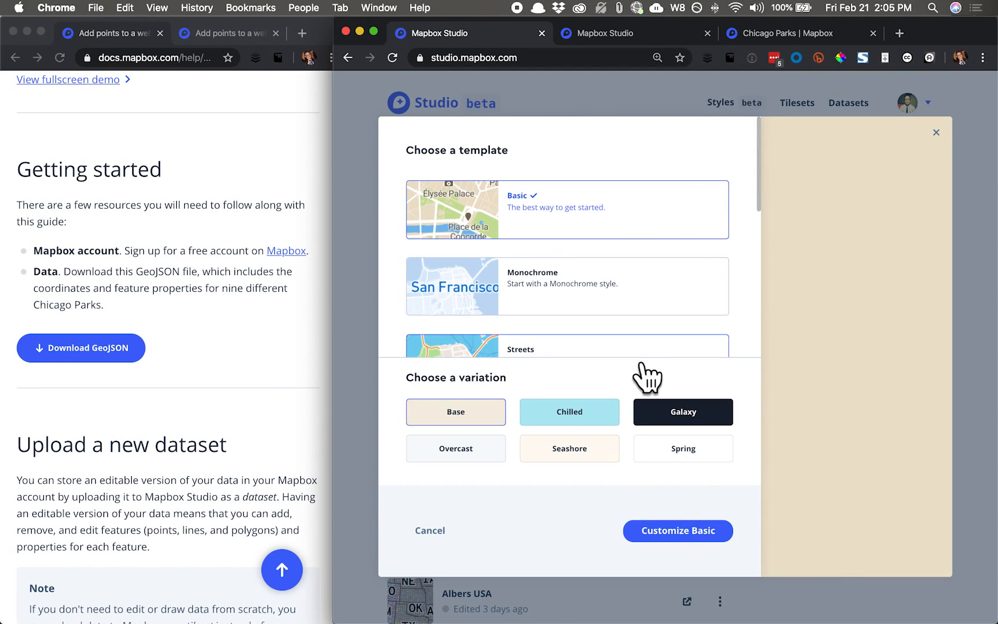
{"action": "left_click", "coordinate": [678, 530]}
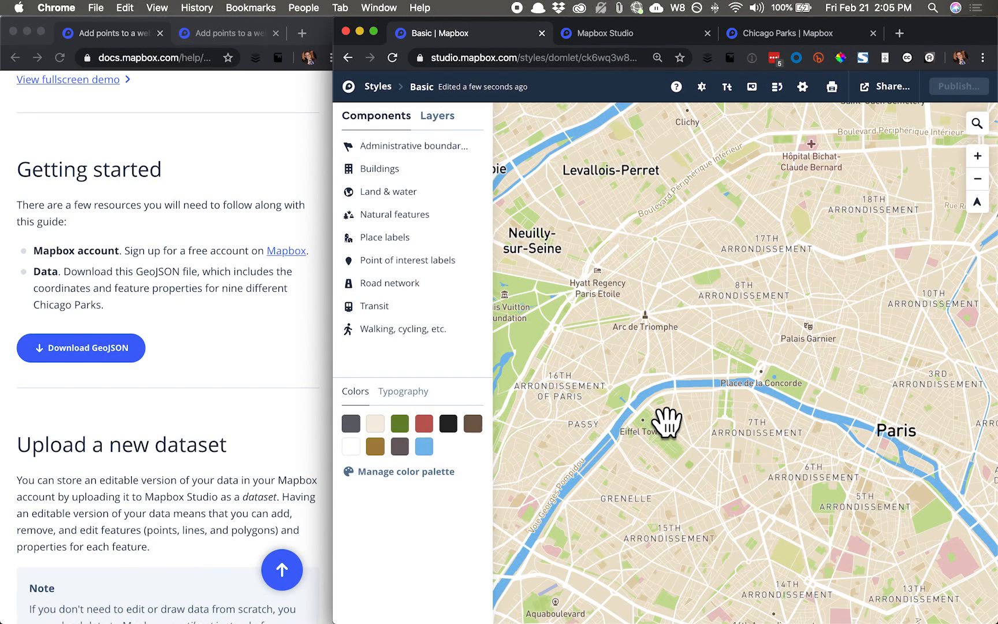
Search the style's map for Chicago to center it there.
{"action": "left_click", "coordinate": [977, 123]}
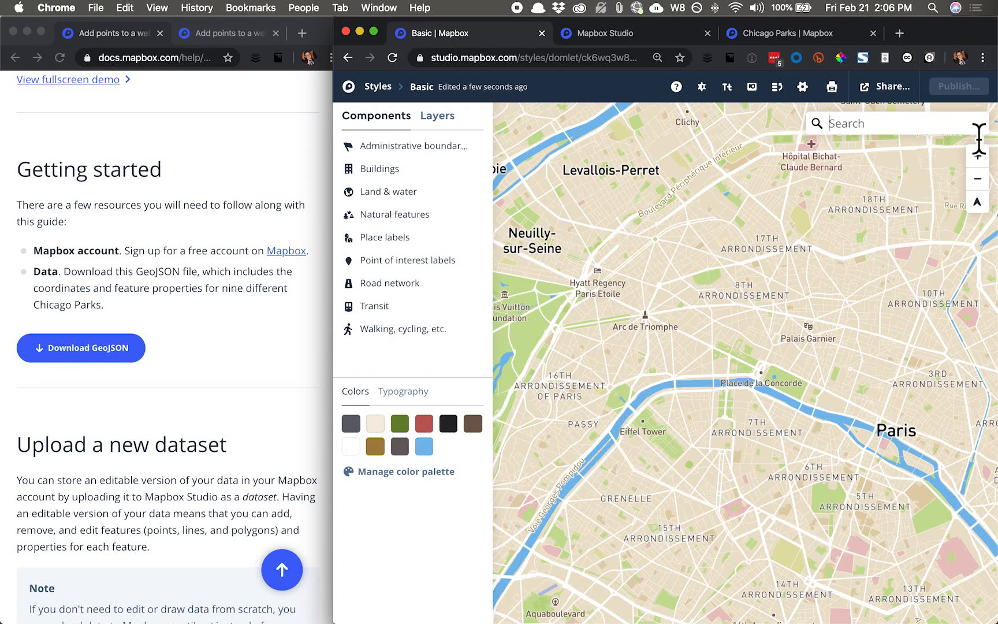
{"action": "type", "text": "chicago, Illinois, United St"}
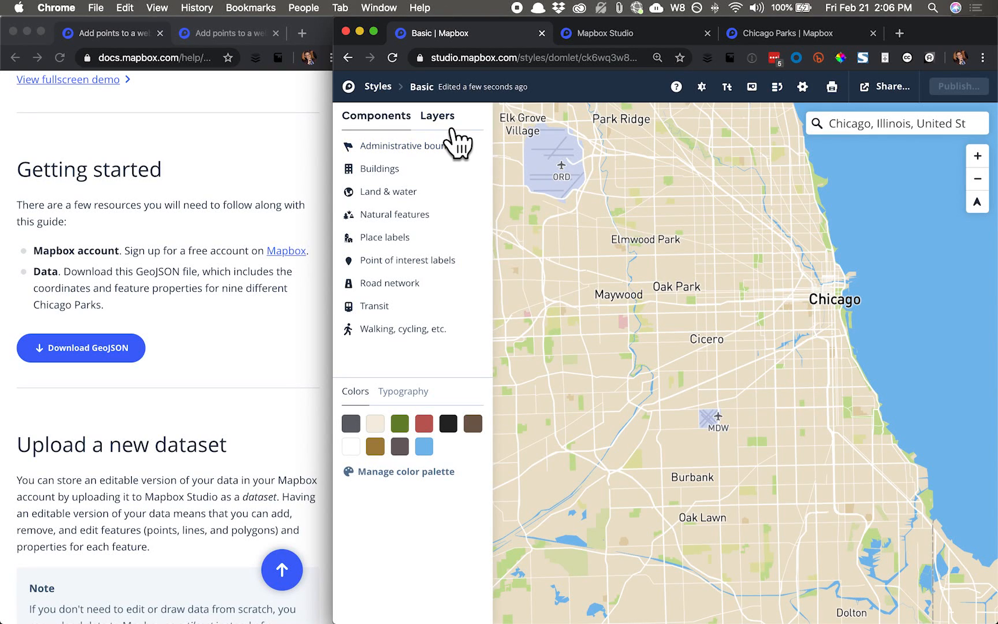
Start a new layer in the Basic style and begin uploading a data source file for it.
{"action": "left_click", "coordinate": [435, 116]}
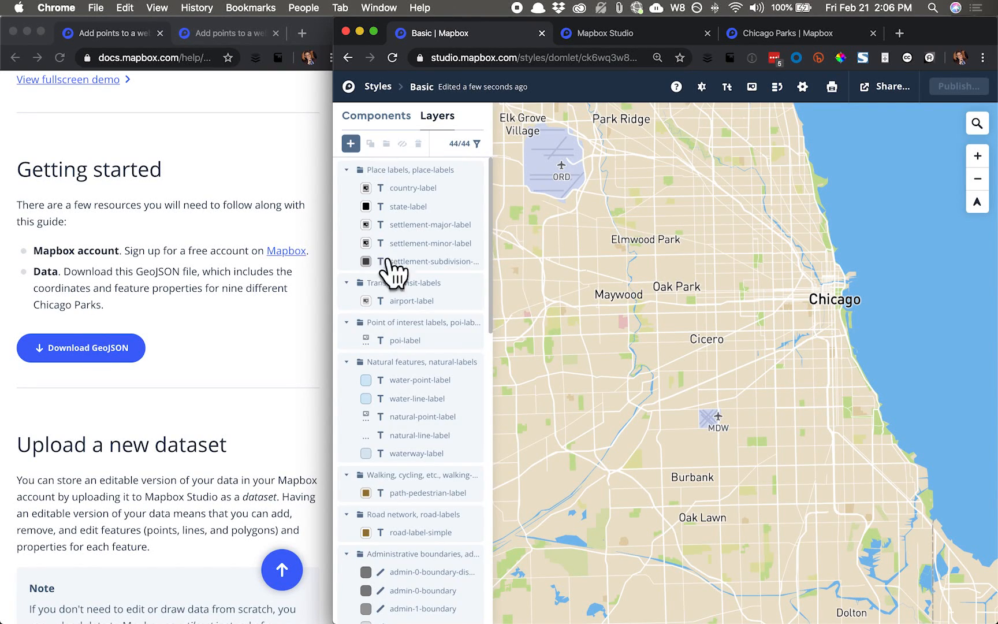
{"action": "mouse_move", "coordinate": [451, 139]}
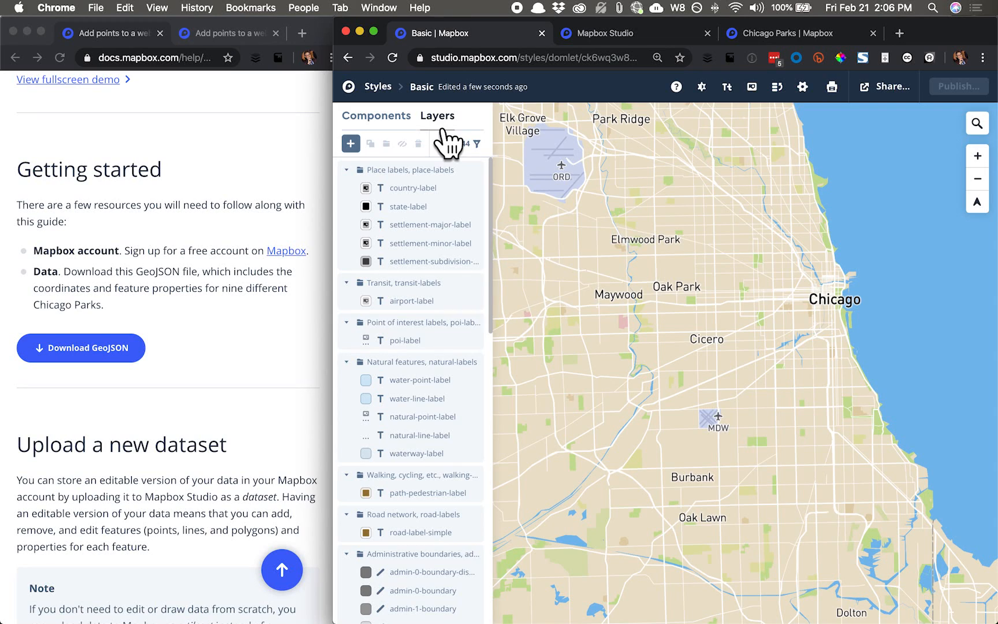
{"action": "left_click", "coordinate": [350, 143]}
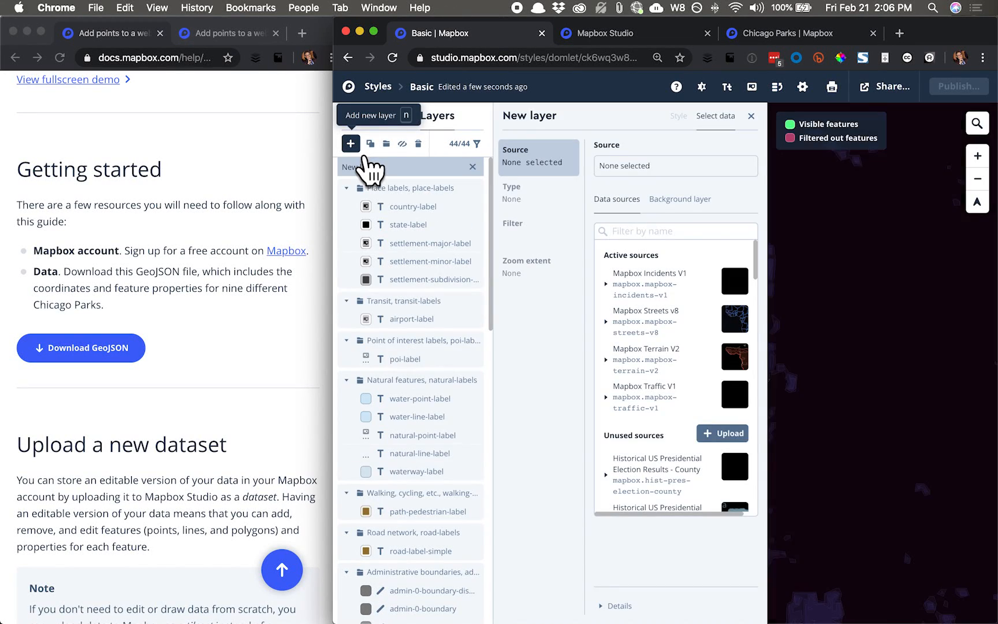
{"action": "left_click", "coordinate": [722, 433]}
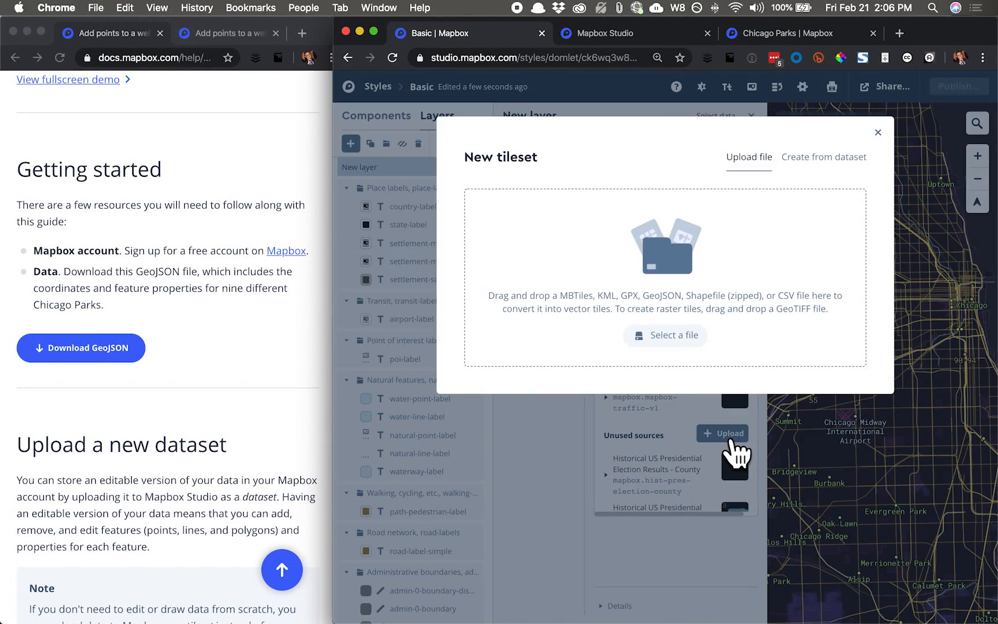
{"action": "left_click", "coordinate": [60, 396]}
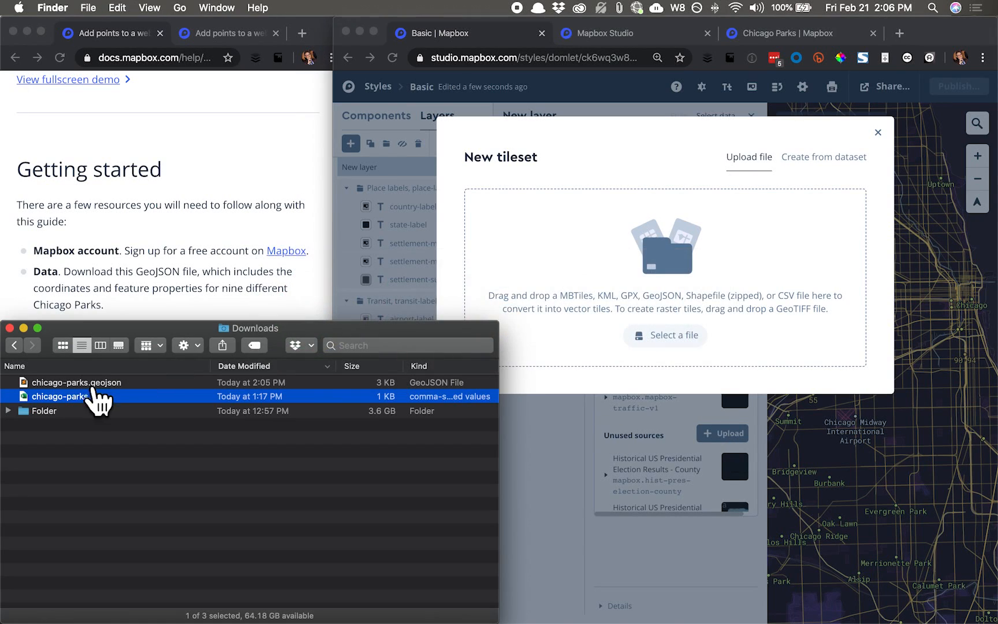
{"action": "left_click_drag", "start_coordinate": [76, 382], "coordinate": [700, 254]}
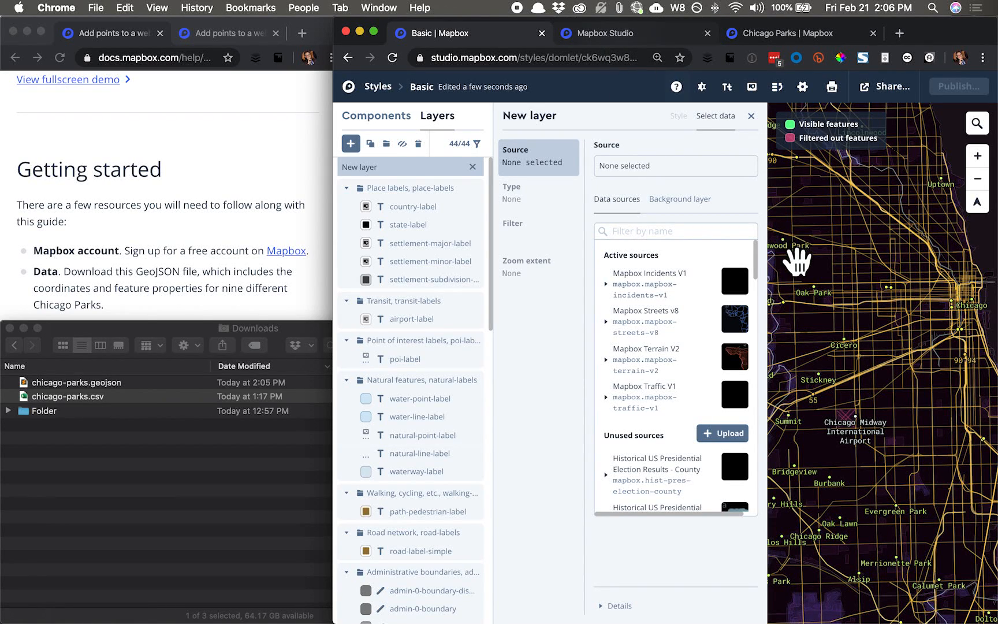
{"action": "mouse_move", "coordinate": [601, 50]}
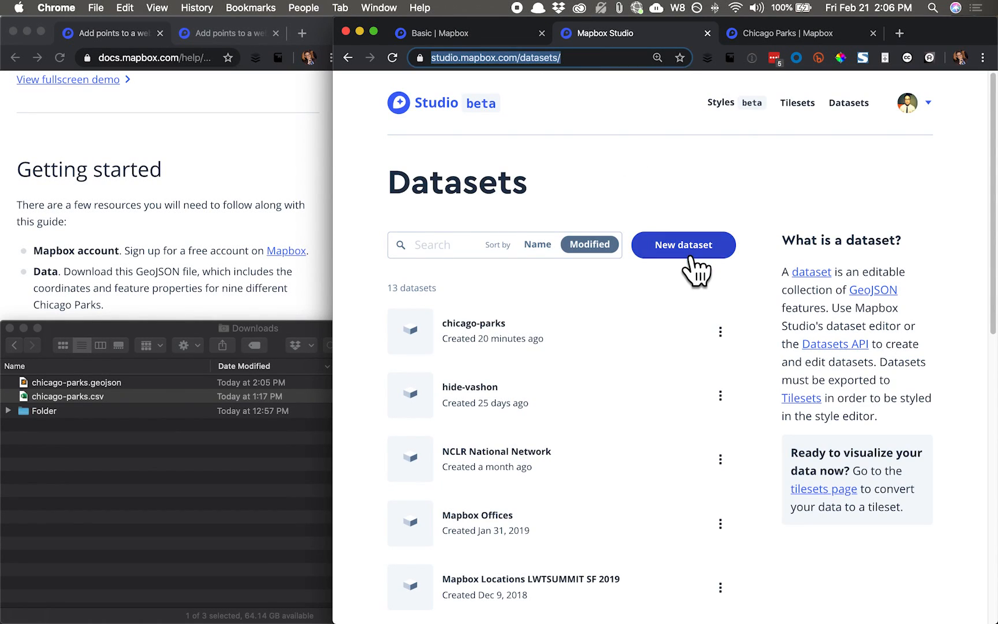
Create a new dataset from chicago-parks.geojson and open its nine park points for editing.
{"action": "left_click", "coordinate": [682, 245]}
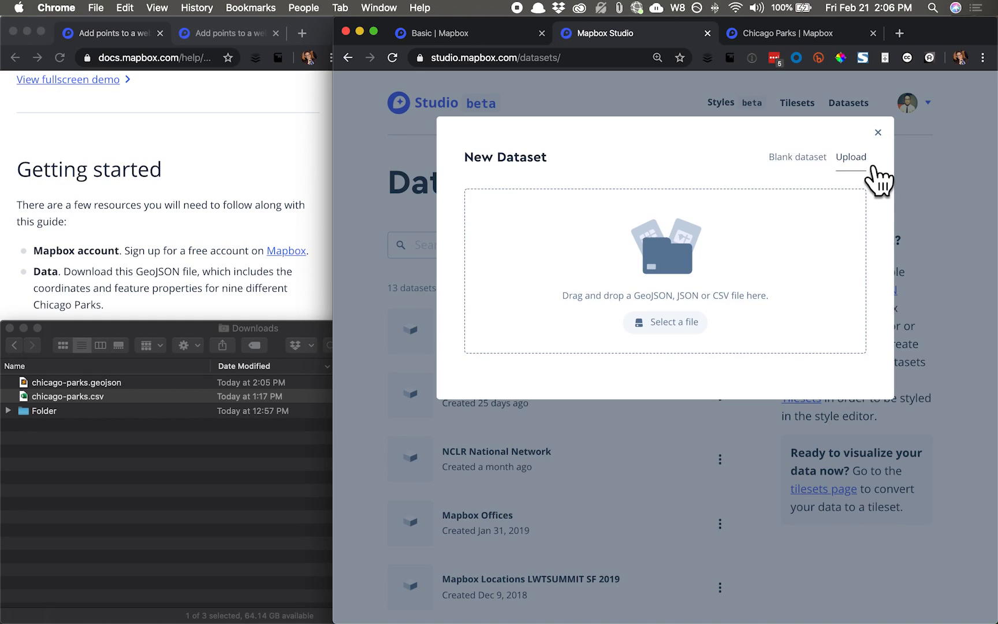
{"action": "left_click_drag", "start_coordinate": [77, 383], "coordinate": [687, 218]}
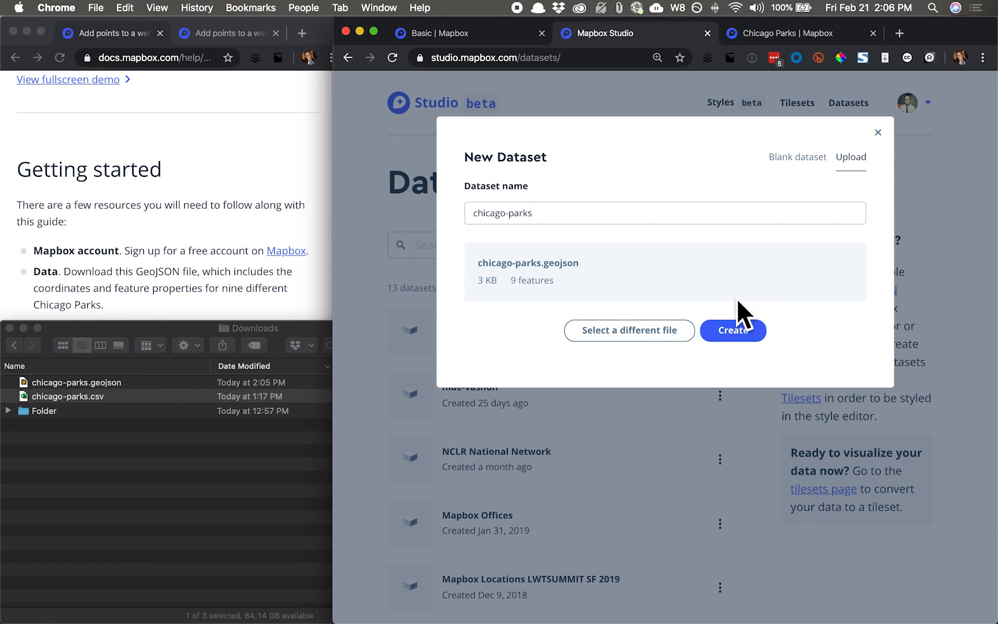
{"action": "left_click", "coordinate": [733, 330]}
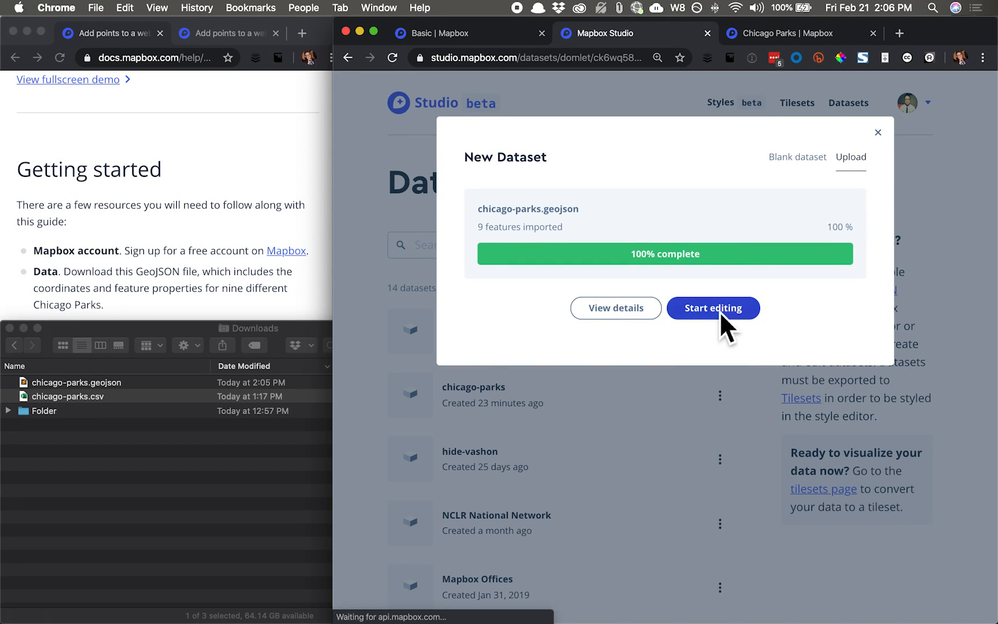
{"action": "left_click", "coordinate": [712, 308]}
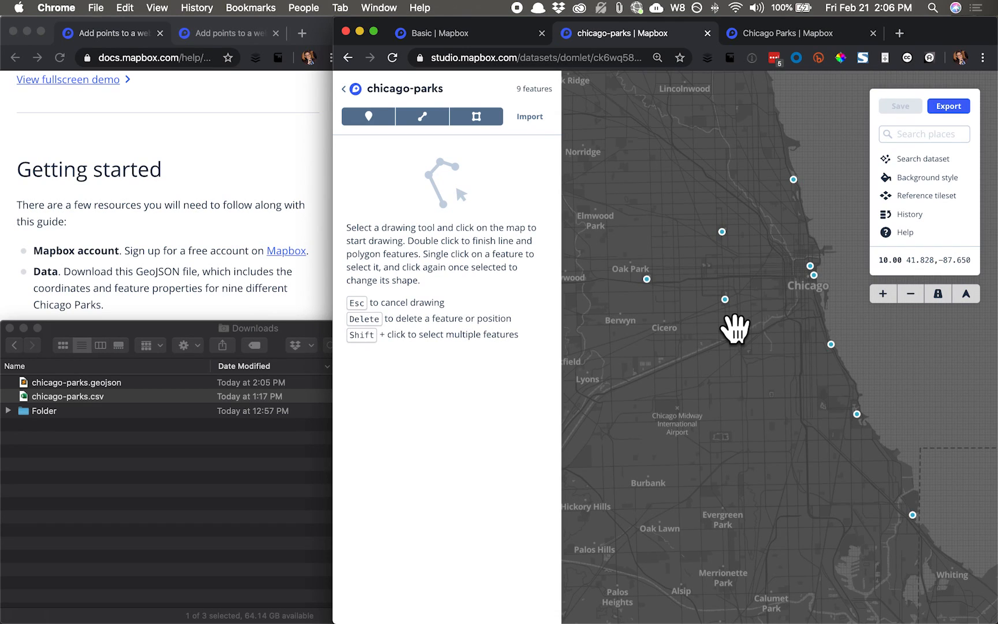
{"action": "mouse_move", "coordinate": [772, 370]}
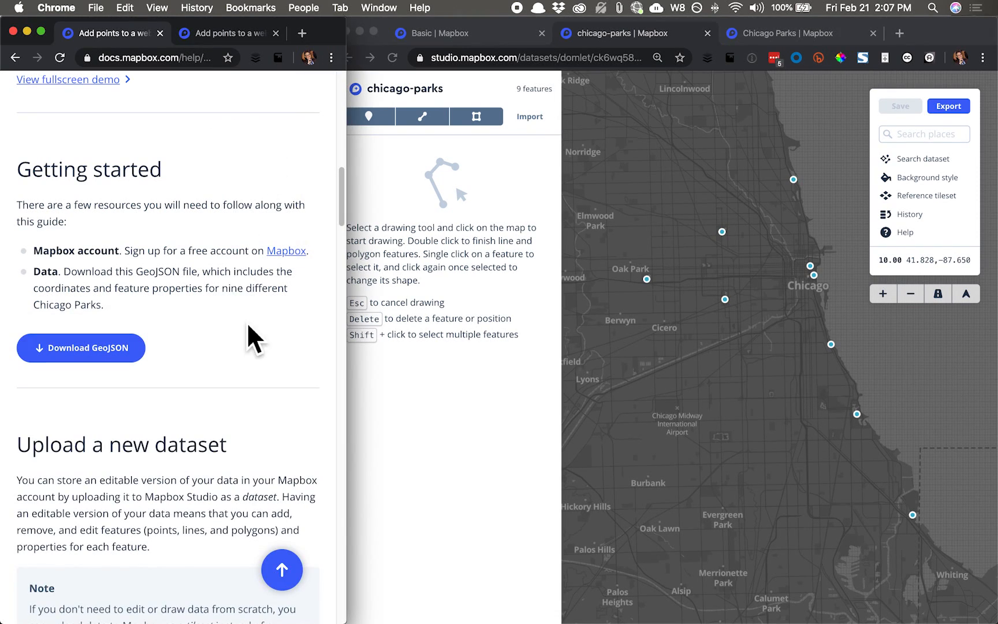
Search places for 'Garfield Park Chicago' to fly the dataset map there.
{"action": "scroll", "scroll_direction": "down", "scroll_amount": 3}
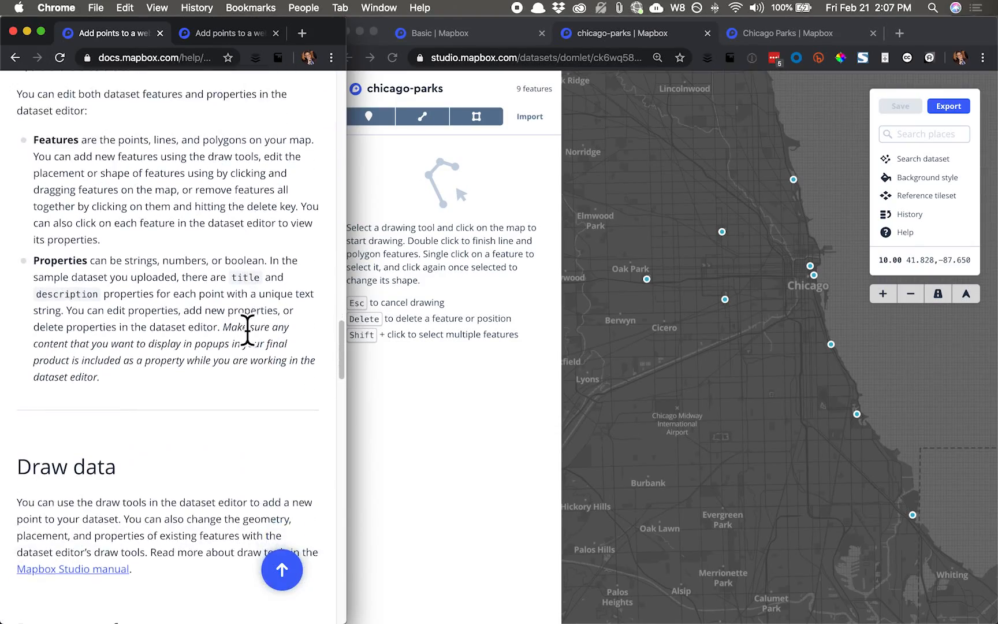
{"action": "scroll", "scroll_direction": "down", "scroll_amount": 3}
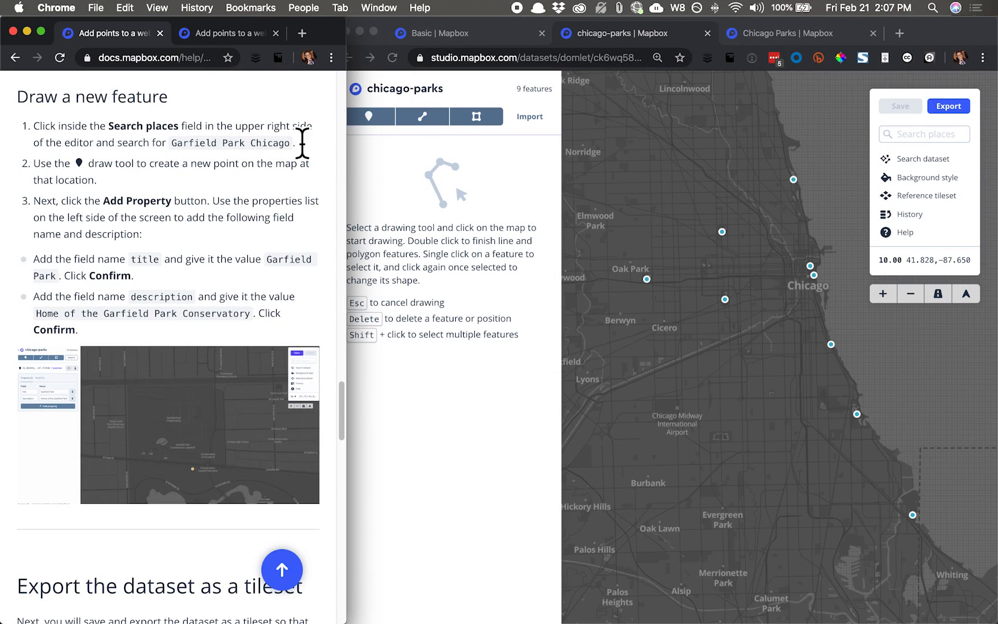
{"action": "double_click", "coordinate": [228, 142]}
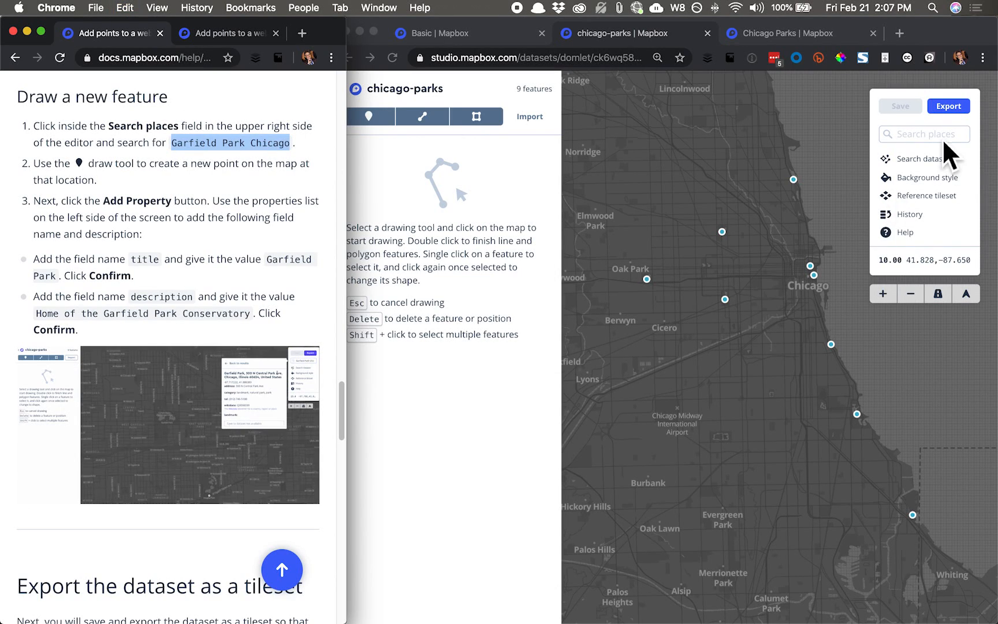
{"action": "type", "text": "Garfield Park Chicago"}
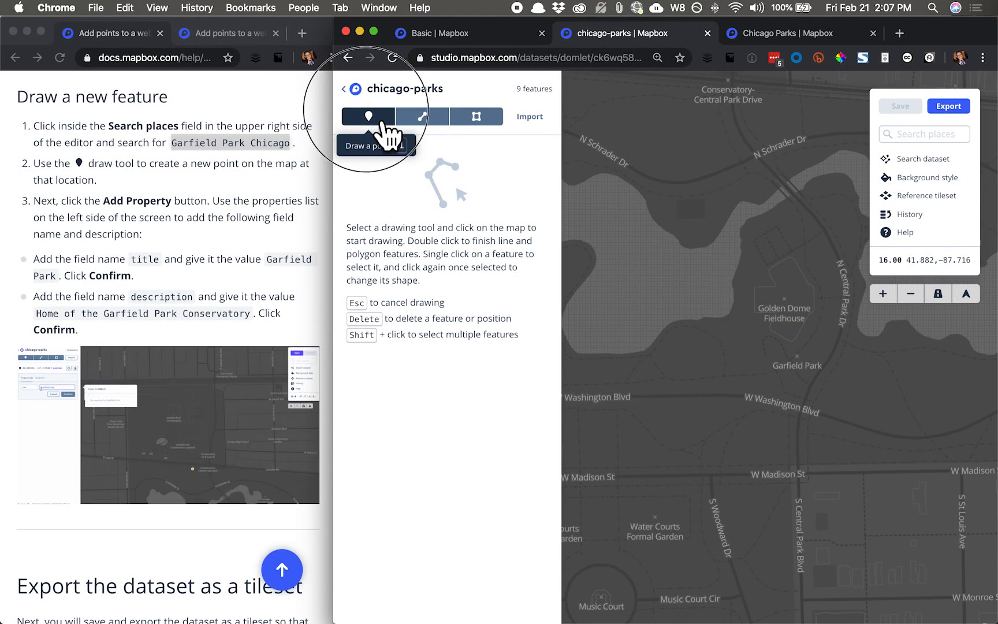
Place a point on Garfield Park with name property 'Garfield Park Chicago'.
{"action": "left_click", "coordinate": [795, 357]}
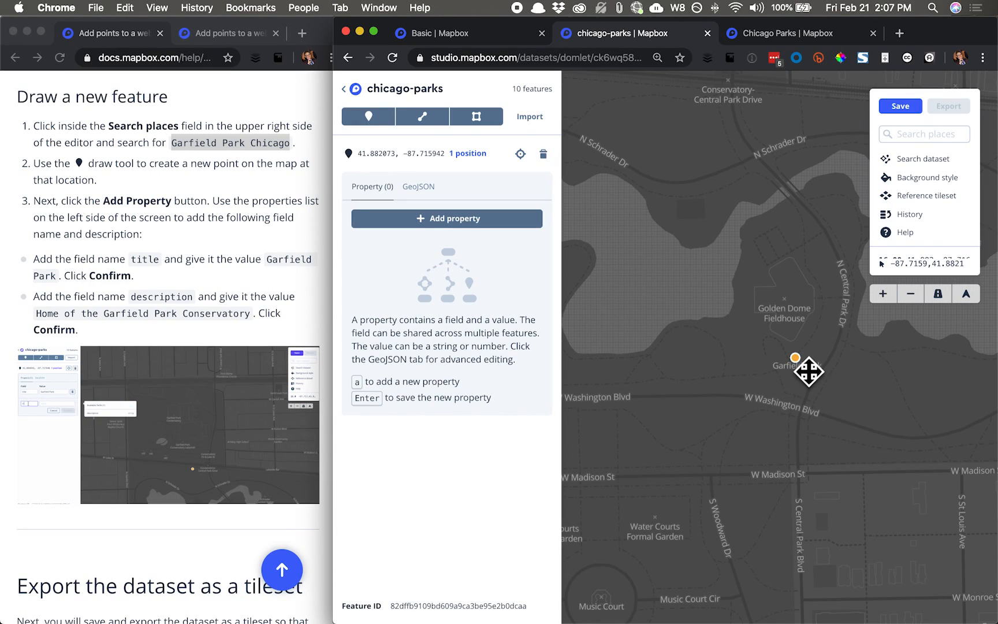
{"action": "left_click", "coordinate": [447, 218]}
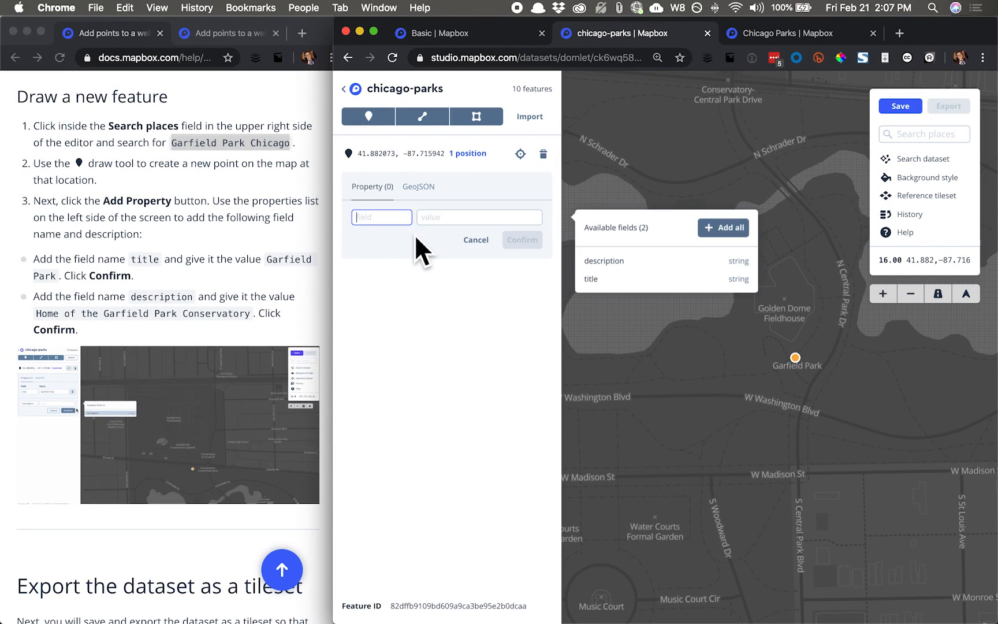
{"action": "type", "text": "Garfield Park Chicago"}
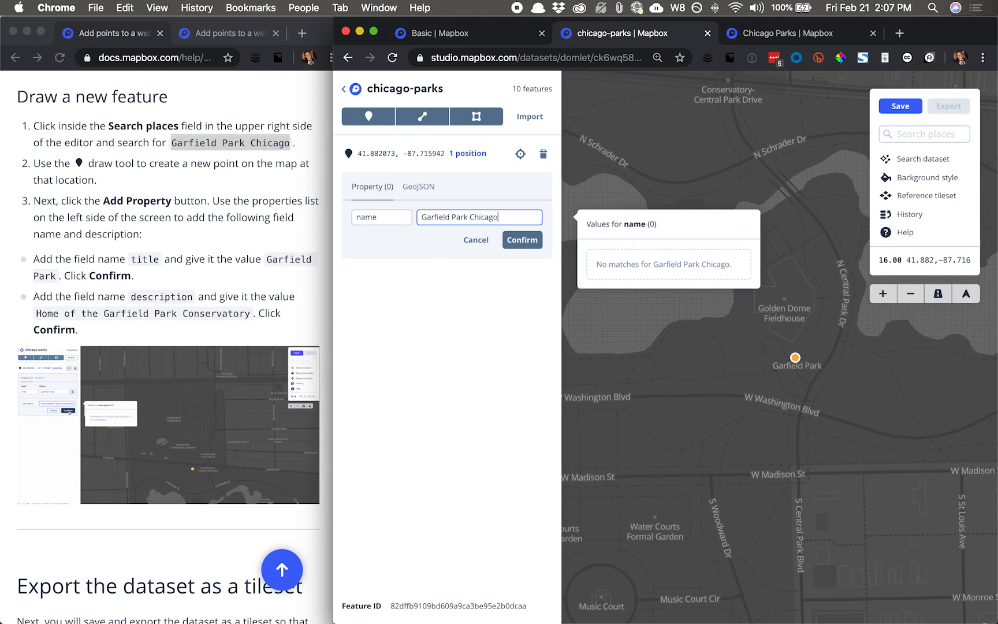
{"action": "left_click", "coordinate": [521, 240]}
{"action": "type", "text": "desc"}
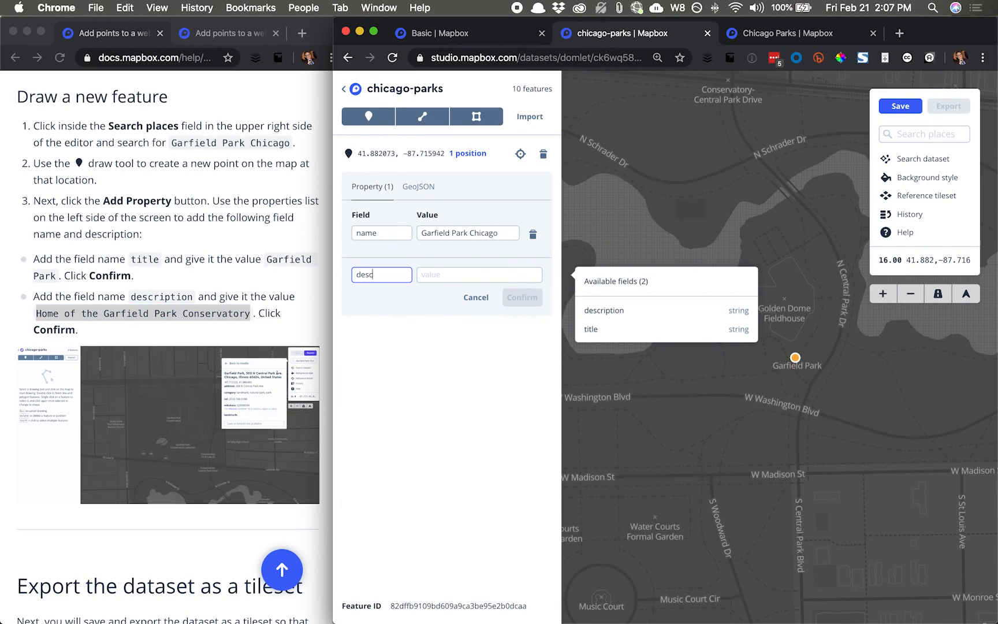
Add description 'Home of the Garfield Park Conservatory' and save the dataset.
{"action": "type", "text": "Home of the Garfield Park Conservatory"}
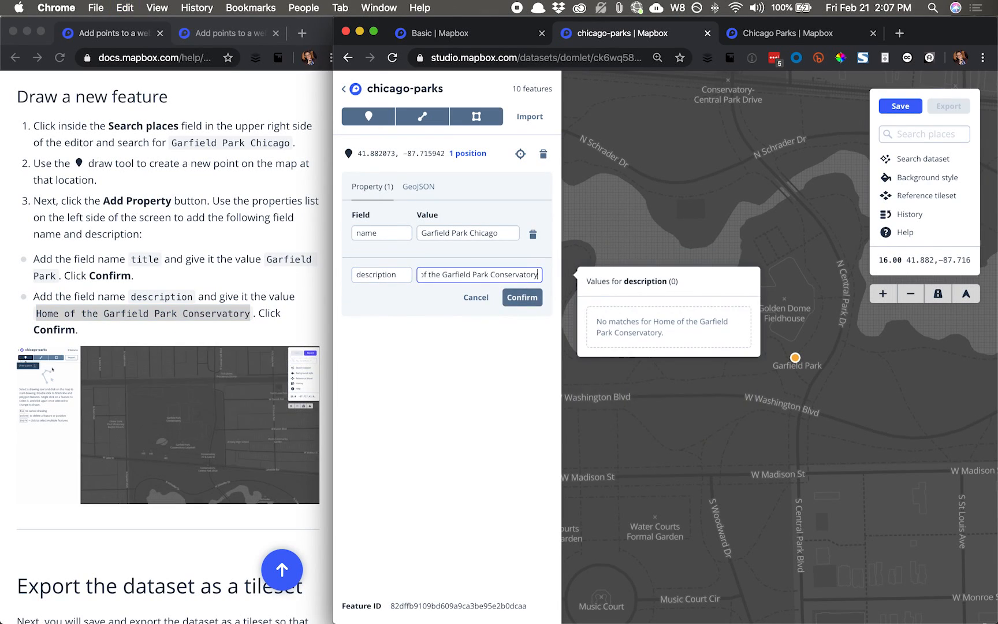
{"action": "left_click", "coordinate": [521, 297]}
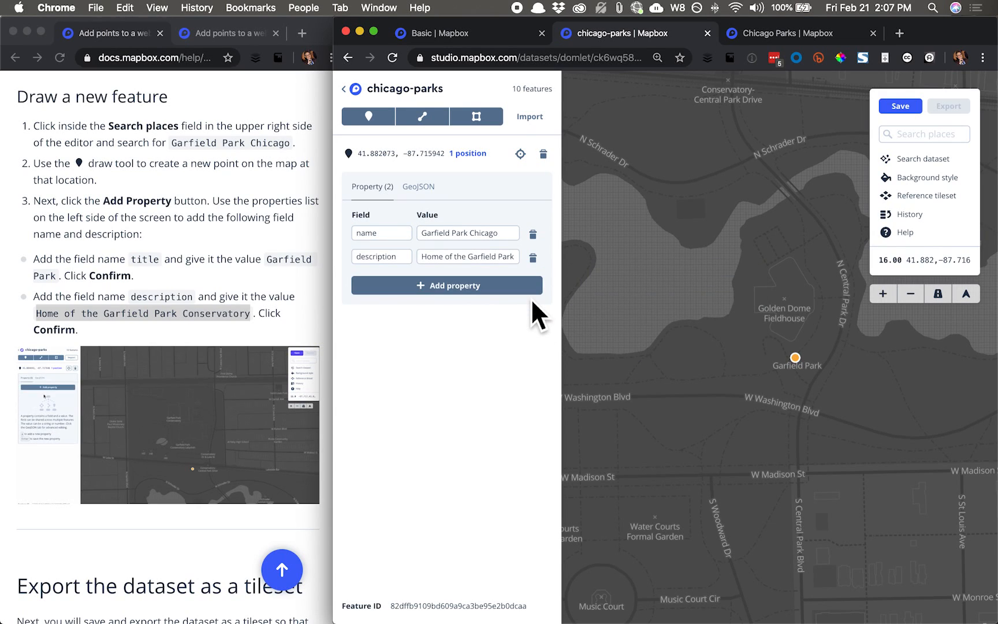
{"action": "left_click", "coordinate": [900, 105]}
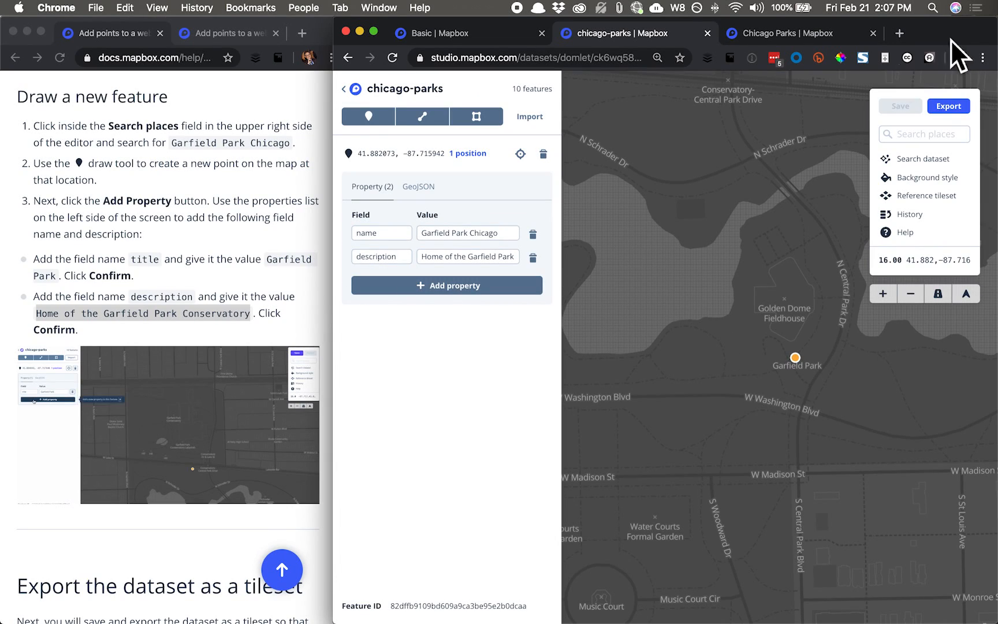
Export the dataset to a new tileset named chicago-parks and let the upload succeed.
{"action": "left_click", "coordinate": [947, 105]}
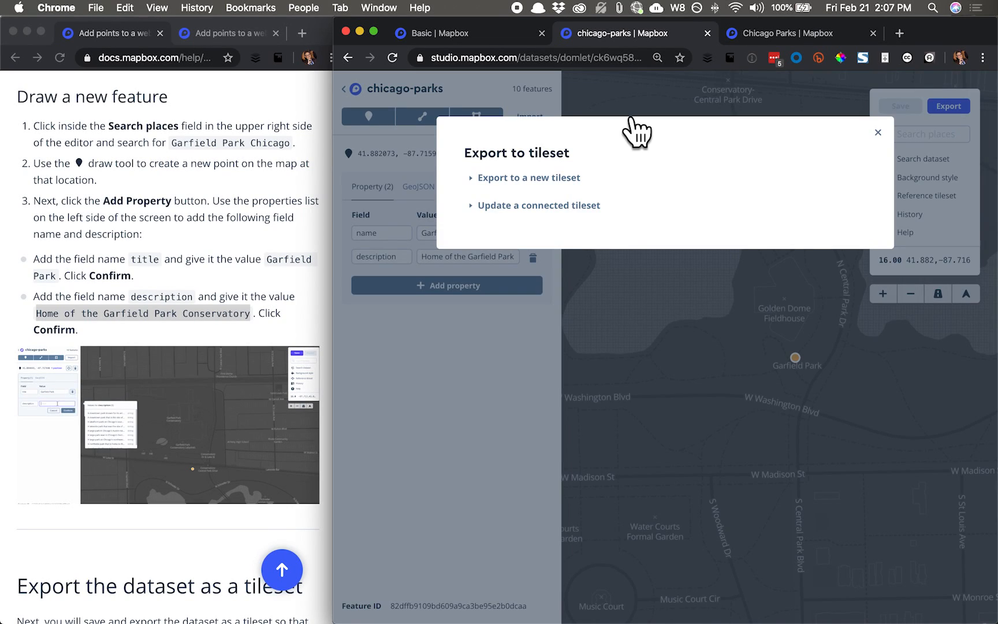
{"action": "left_click", "coordinate": [528, 177]}
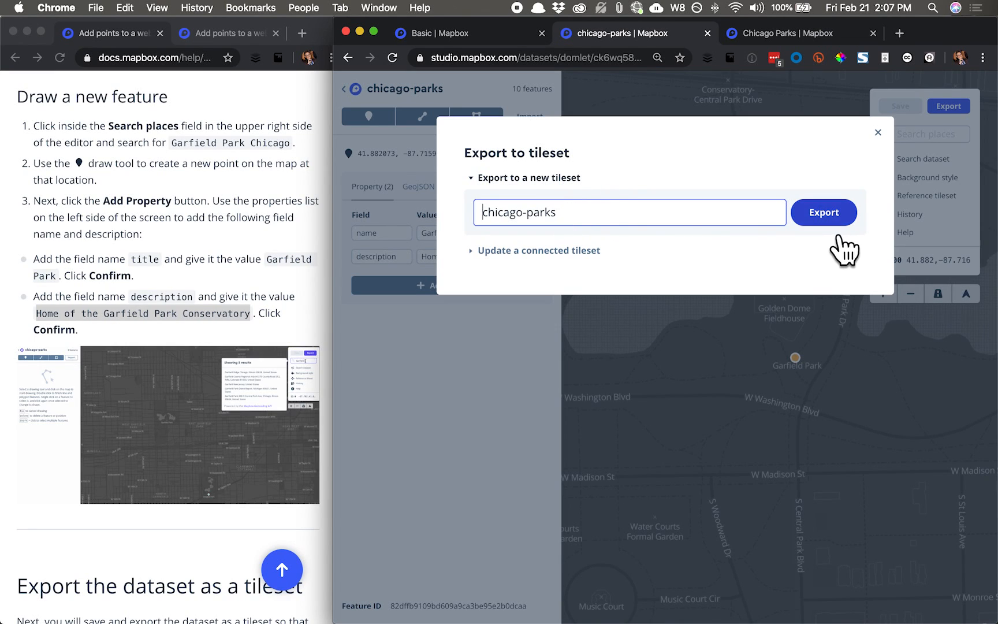
{"action": "left_click", "coordinate": [823, 211]}
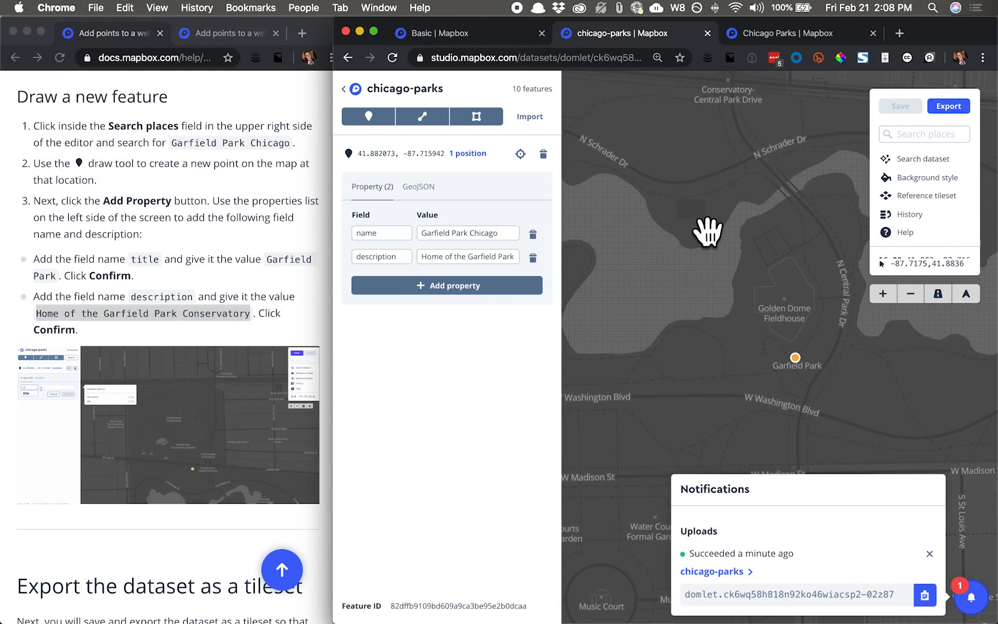
{"action": "left_click_drag", "start_coordinate": [707, 229], "coordinate": [812, 292]}
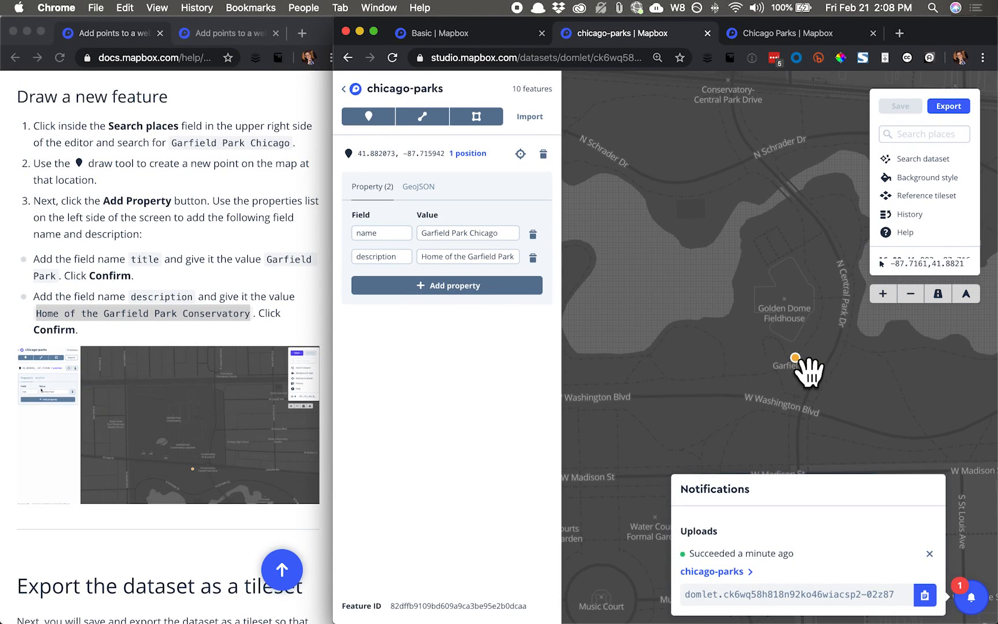
{"action": "mouse_move", "coordinate": [910, 177]}
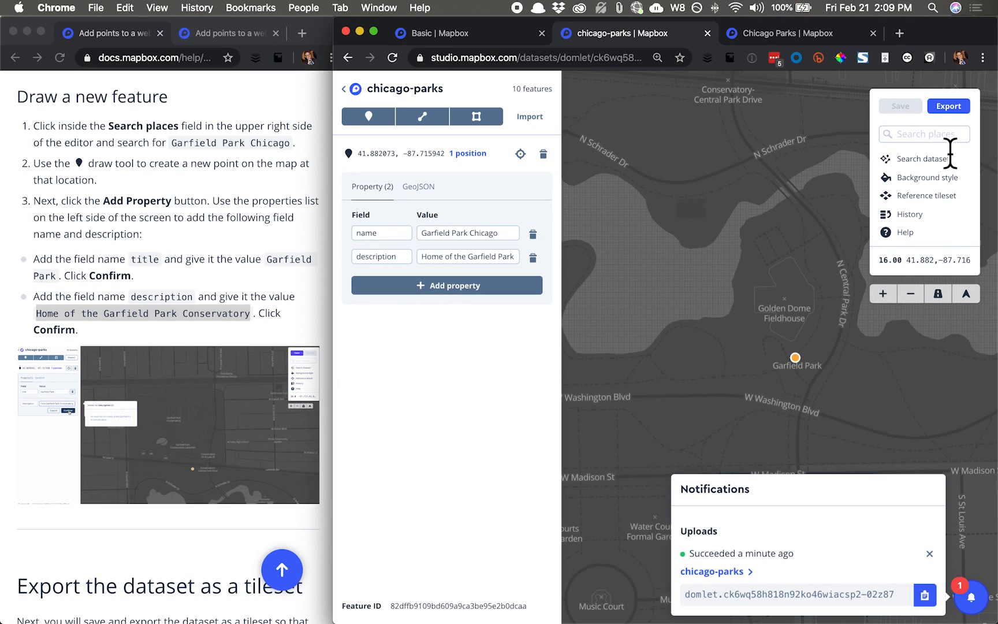
Add a chicago-parks tileset layer to the Basic style and set its type to Symbol.
{"action": "left_click", "coordinate": [445, 34]}
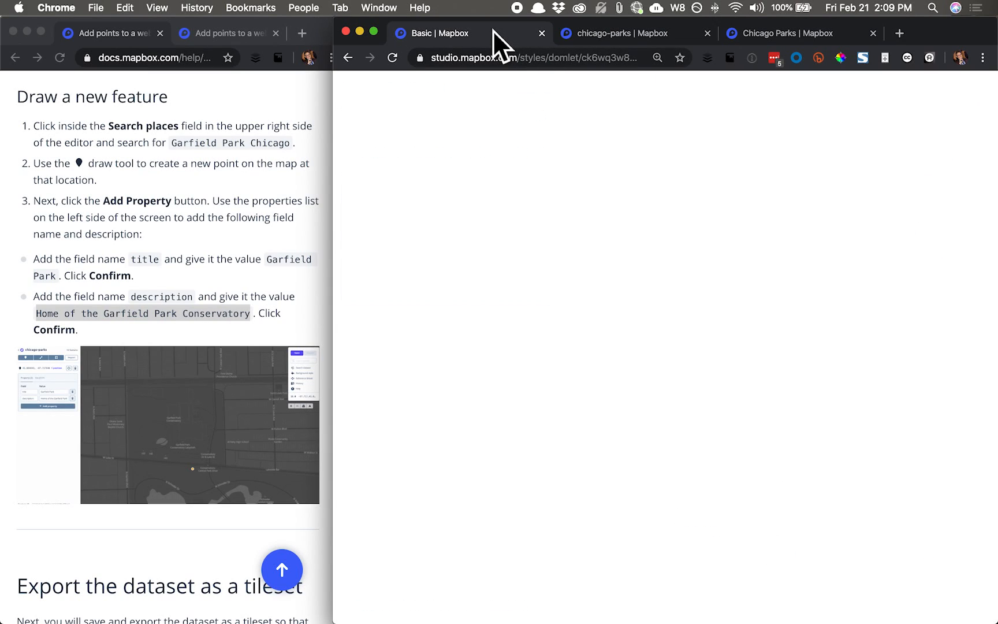
{"action": "left_click", "coordinate": [350, 142]}
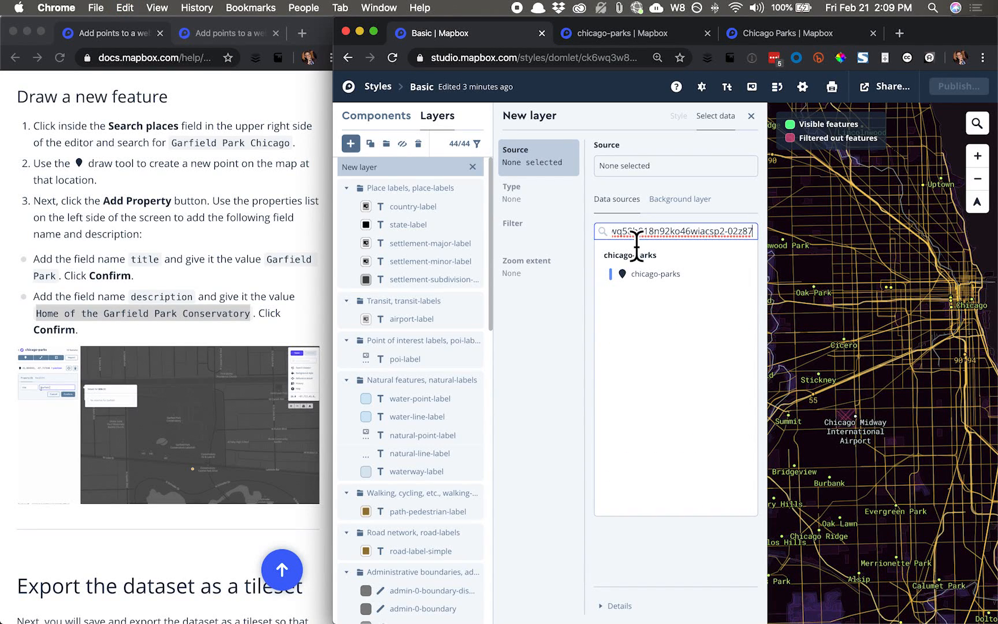
{"action": "left_click", "coordinate": [655, 273]}
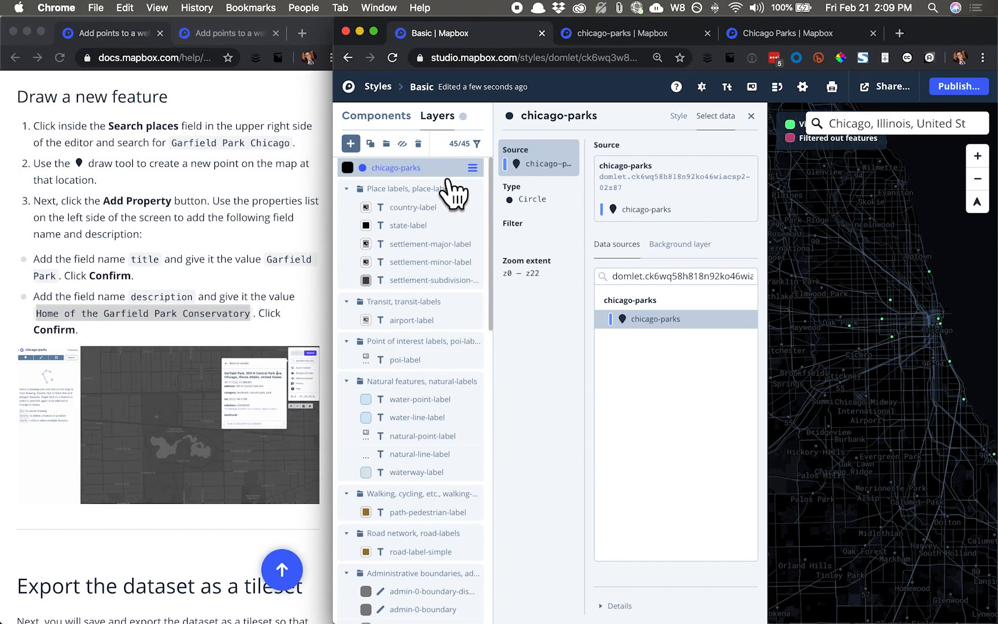
{"action": "left_click", "coordinate": [534, 198]}
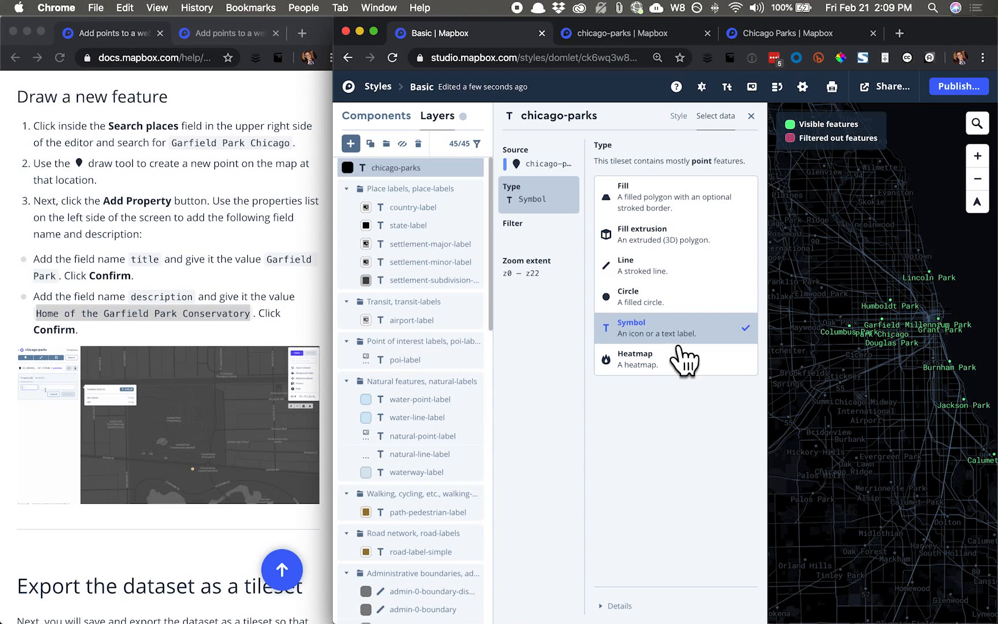
Show the icon image options in the chicago-parks symbol layer's Style panel.
{"action": "left_click", "coordinate": [631, 323]}
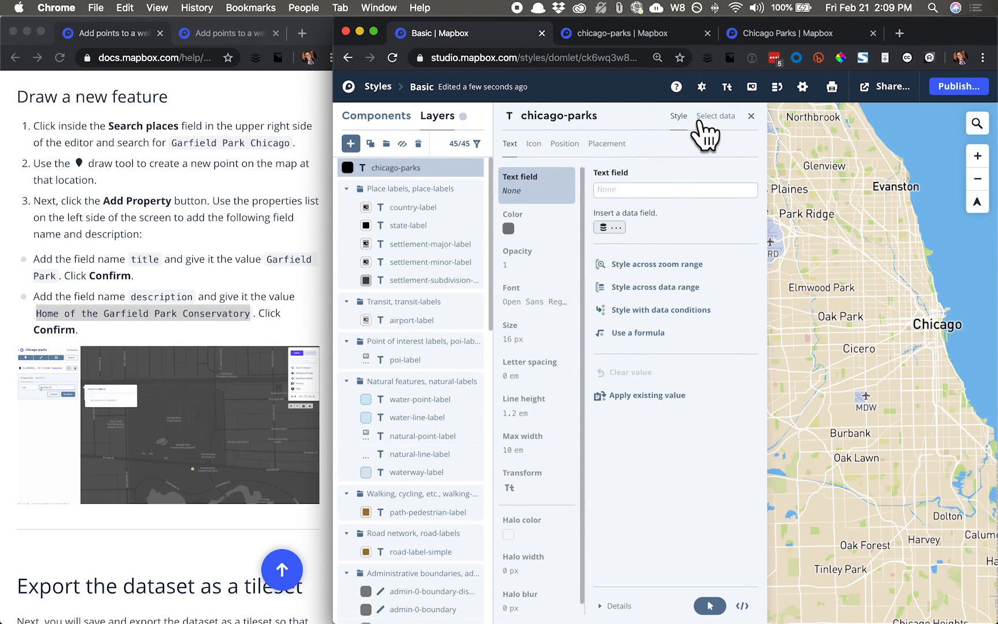
{"action": "mouse_move", "coordinate": [945, 299]}
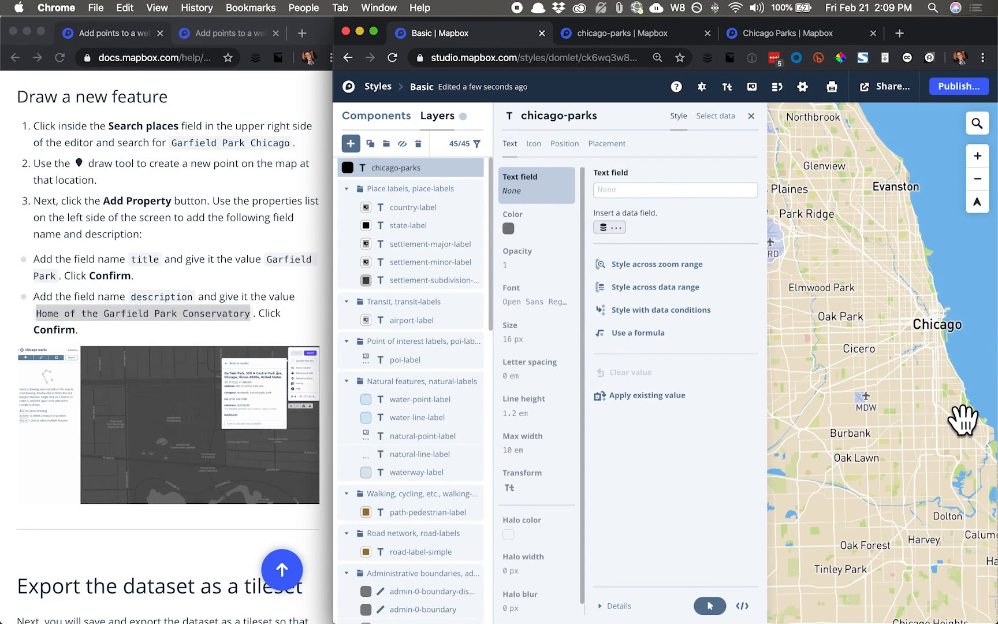
{"action": "left_click", "coordinate": [534, 143]}
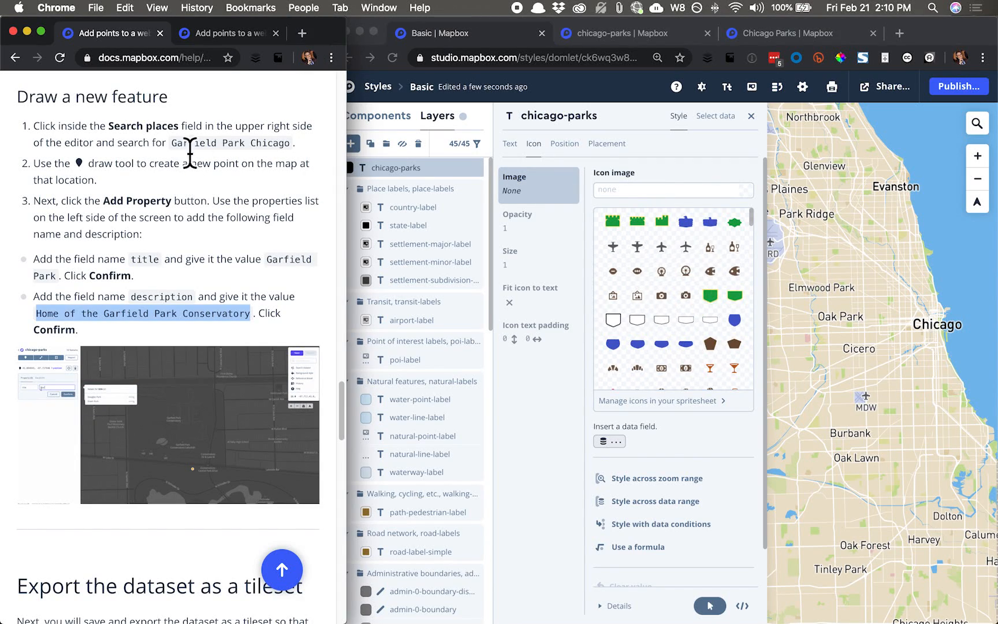
Download the marker-editor.svg icon from the part 2 style tutorial and return to Studio to upload it.
{"action": "left_click", "coordinate": [227, 33]}
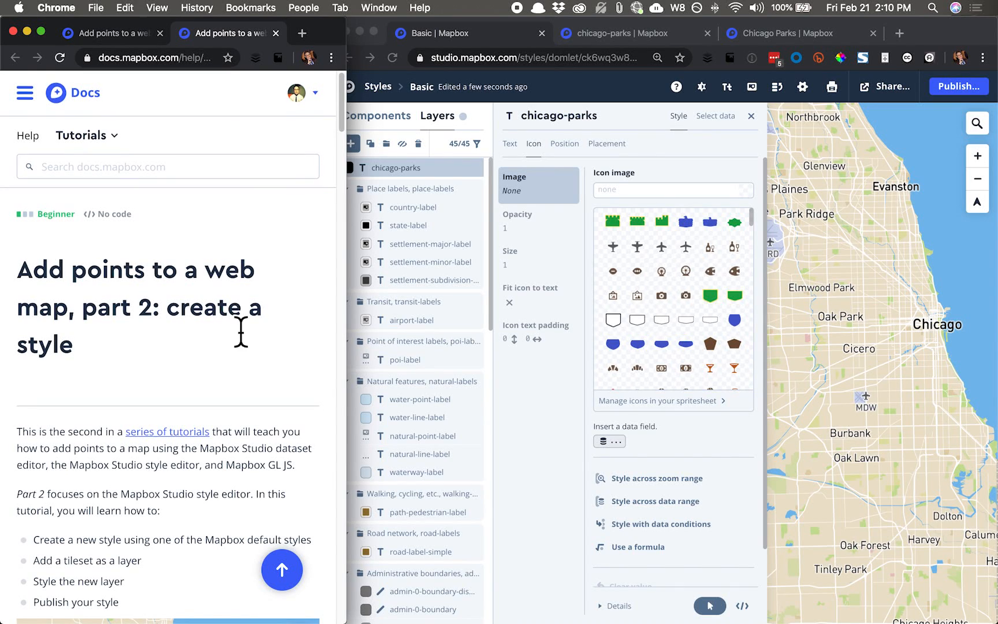
{"action": "scroll", "scroll_direction": "down", "scroll_amount": 3}
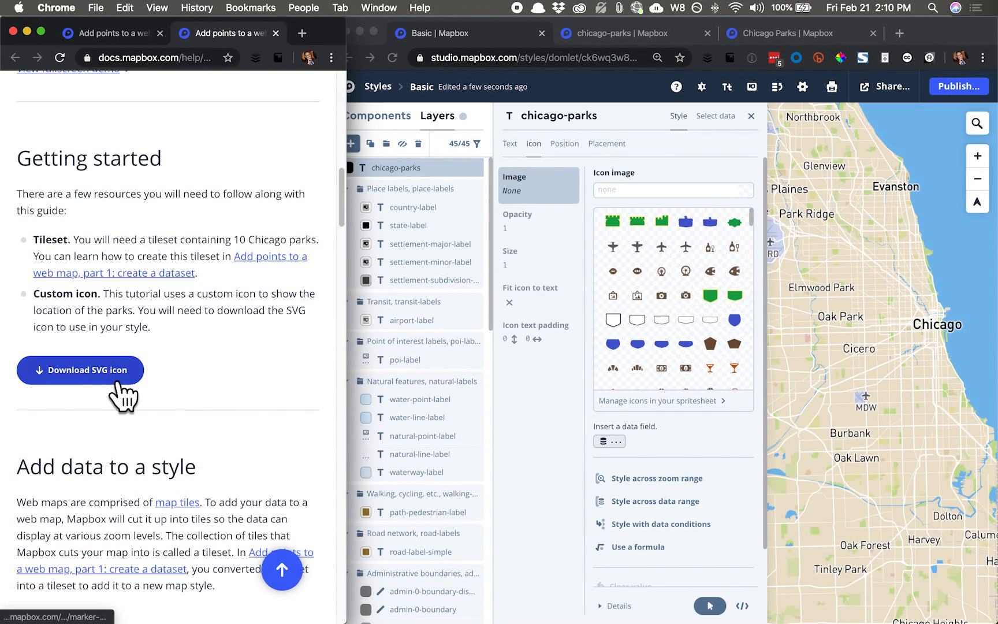
{"action": "left_click", "coordinate": [79, 370]}
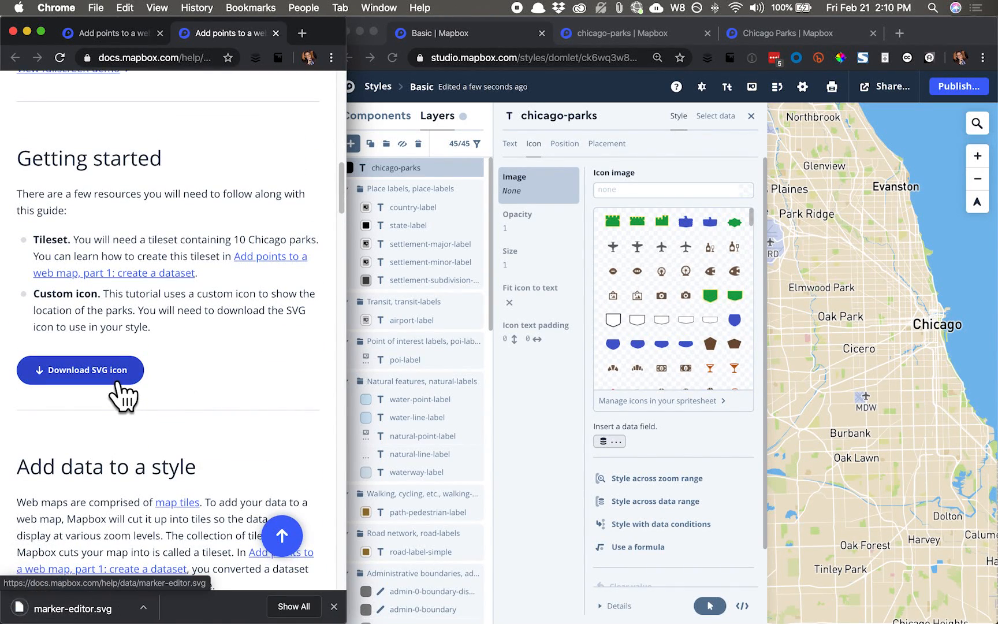
{"action": "key", "text": "cmd+tab"}
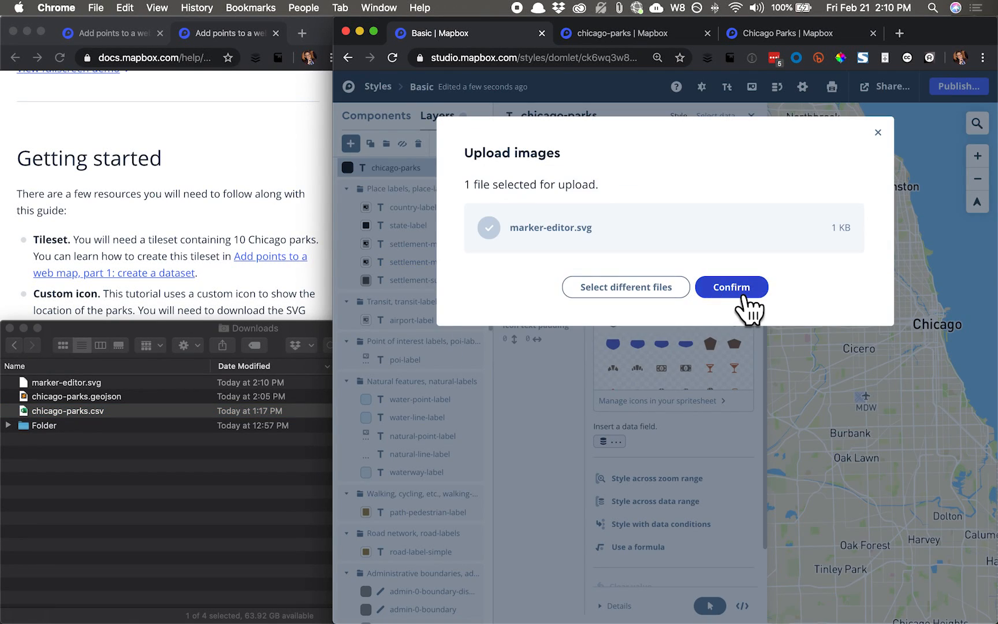
Confirm the marker-editor icon upload and assign it to the chicago-parks layer so parks show as blue markers.
{"action": "left_click", "coordinate": [731, 286]}
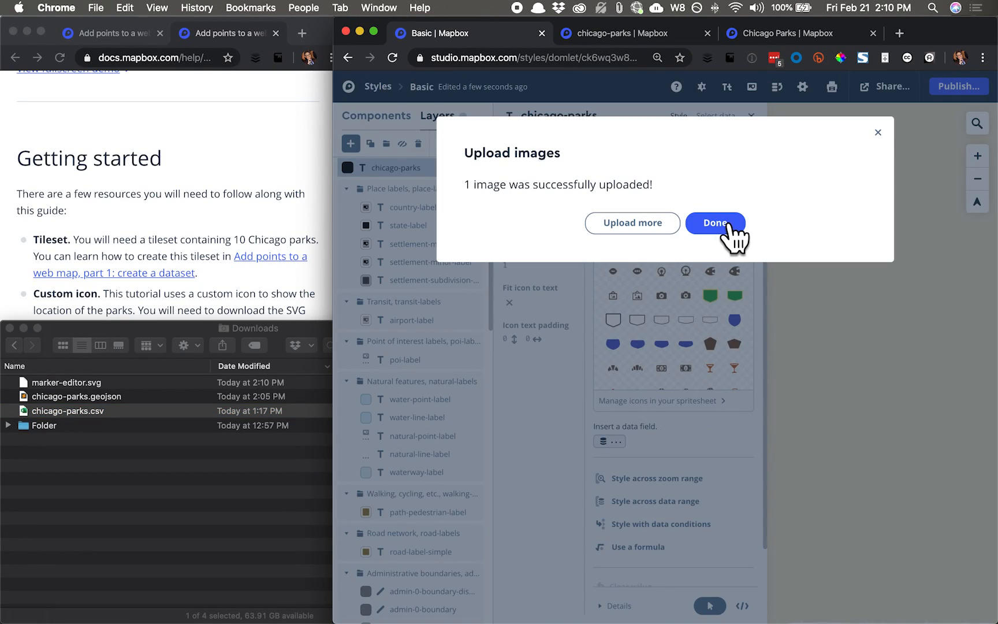
{"action": "left_click", "coordinate": [715, 223]}
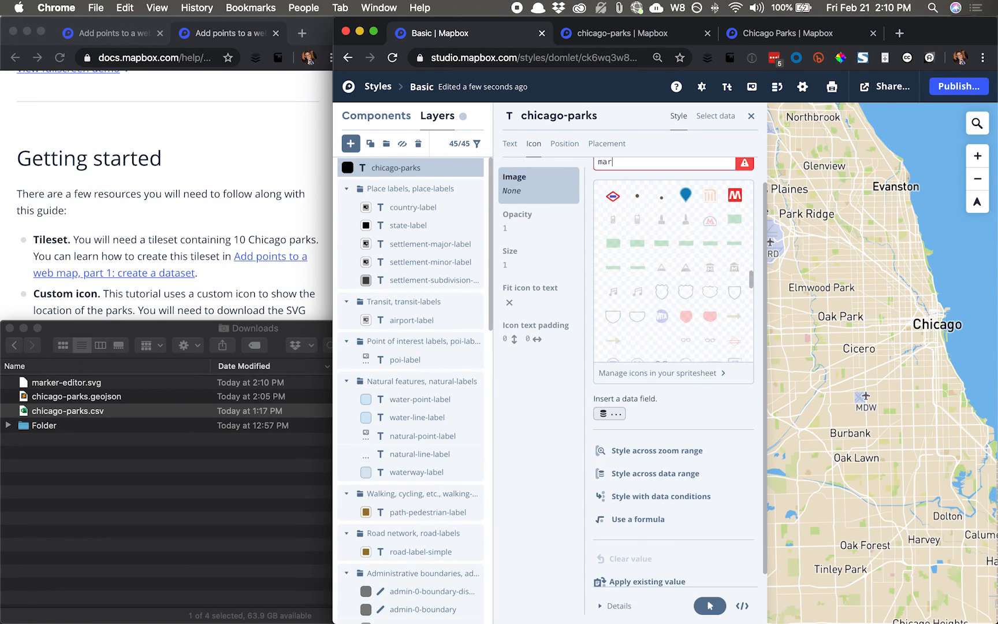
{"action": "left_click", "coordinate": [685, 195]}
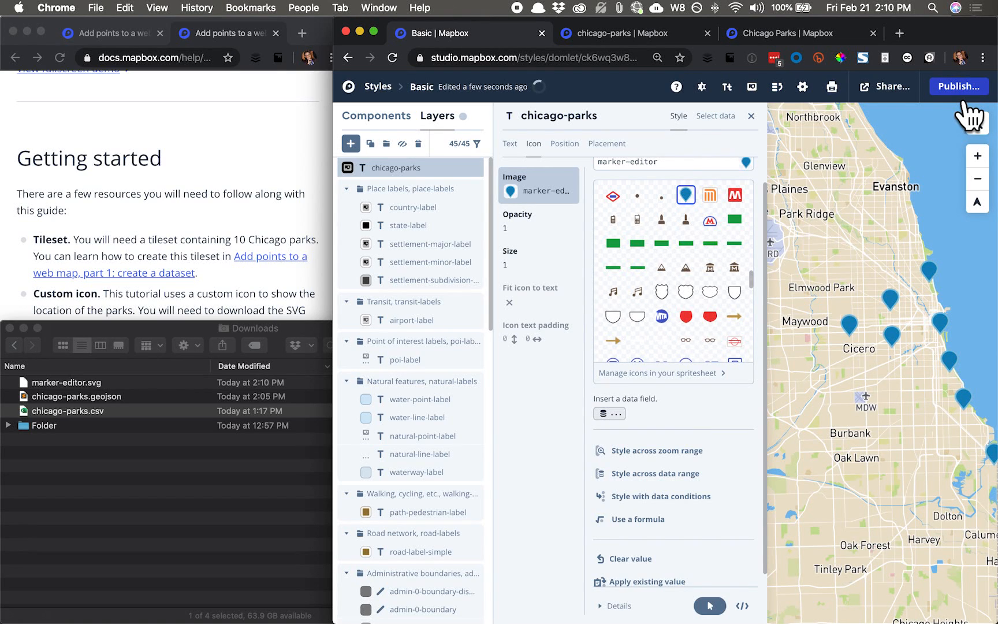
Publish the Basic style's draft changes to production, bringing up the Share & develop panel.
{"action": "left_click", "coordinate": [959, 85]}
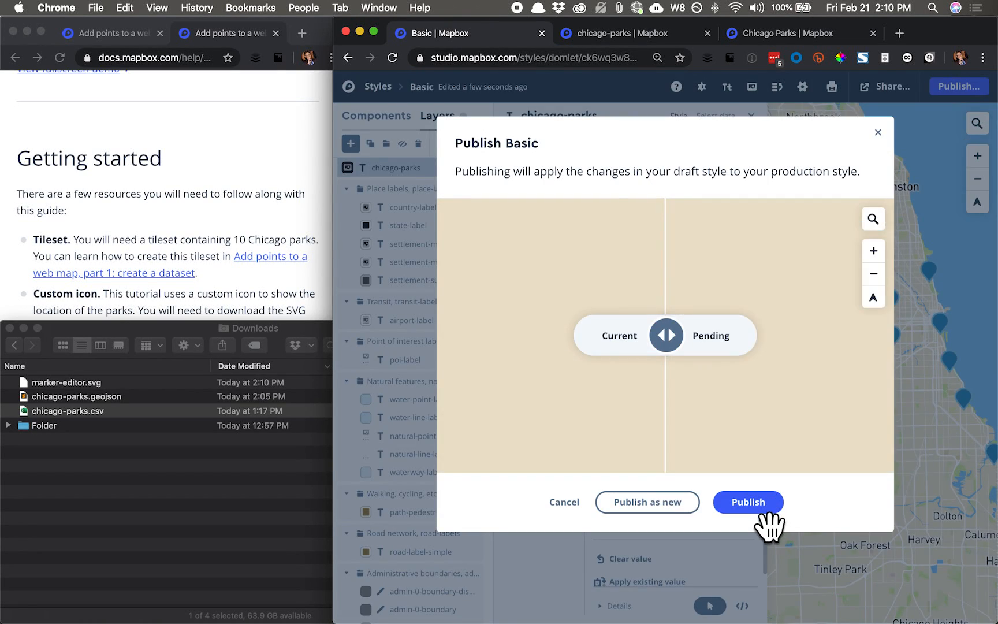
{"action": "left_click", "coordinate": [747, 501]}
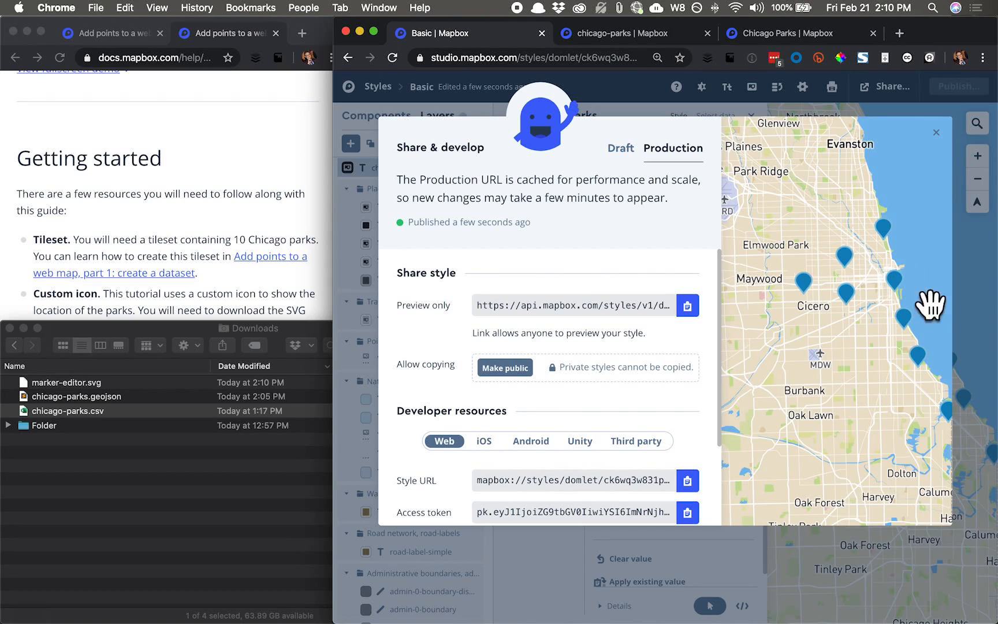
{"action": "mouse_move", "coordinate": [687, 468]}
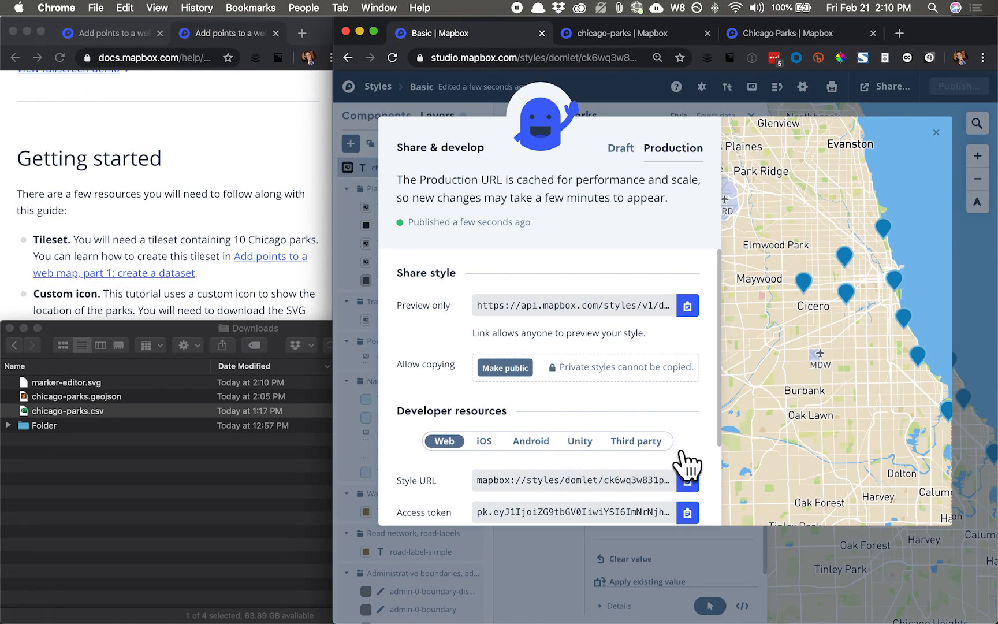